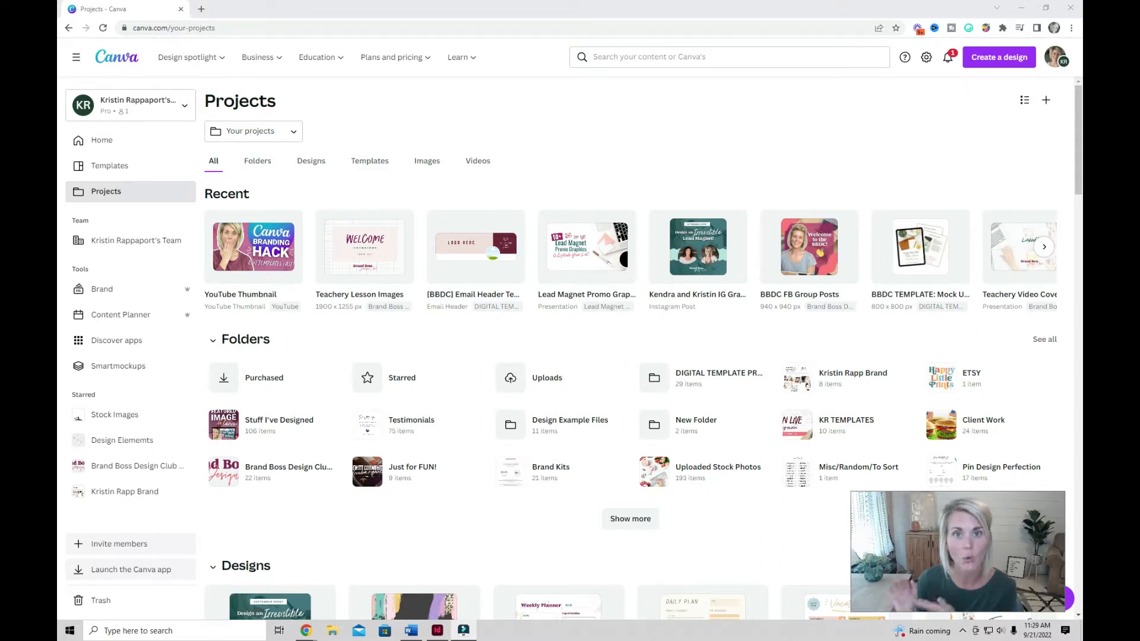
- Open Kristin Rapp Brand and its Brand Photos, then scroll the starred Stock Images desk photos
scroll(down, 3)
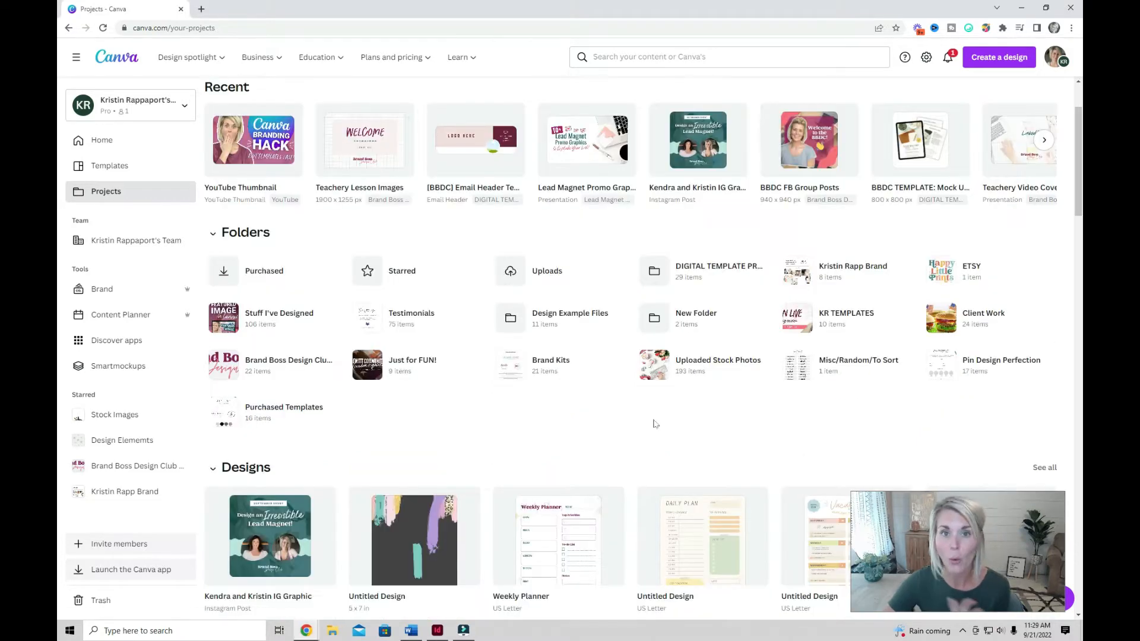
mouse_move(493, 446)
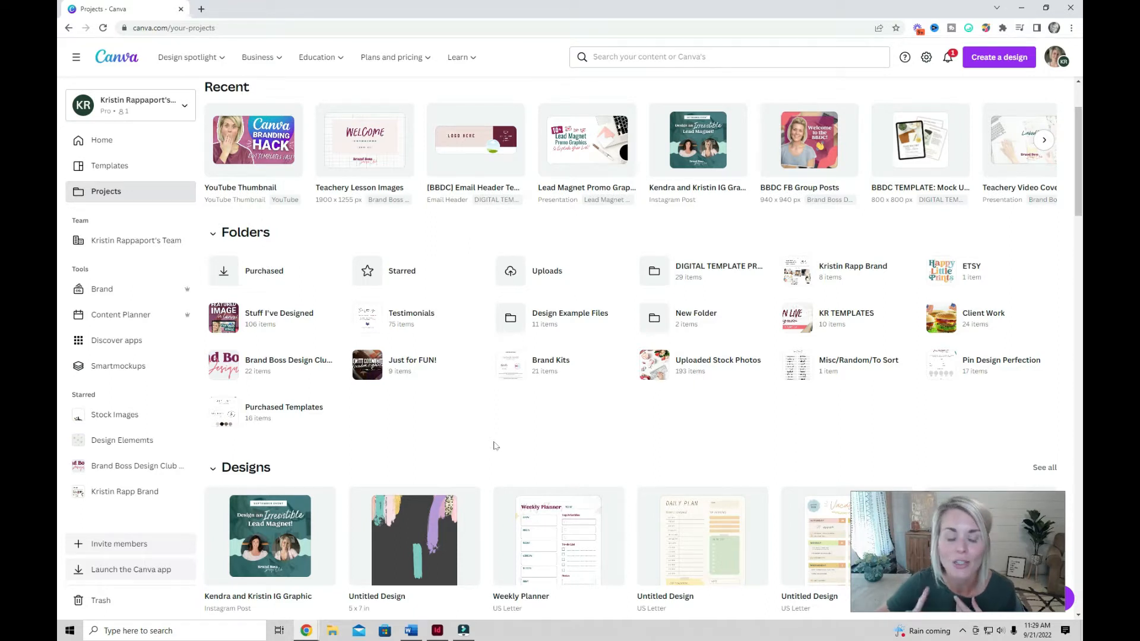
click(124, 492)
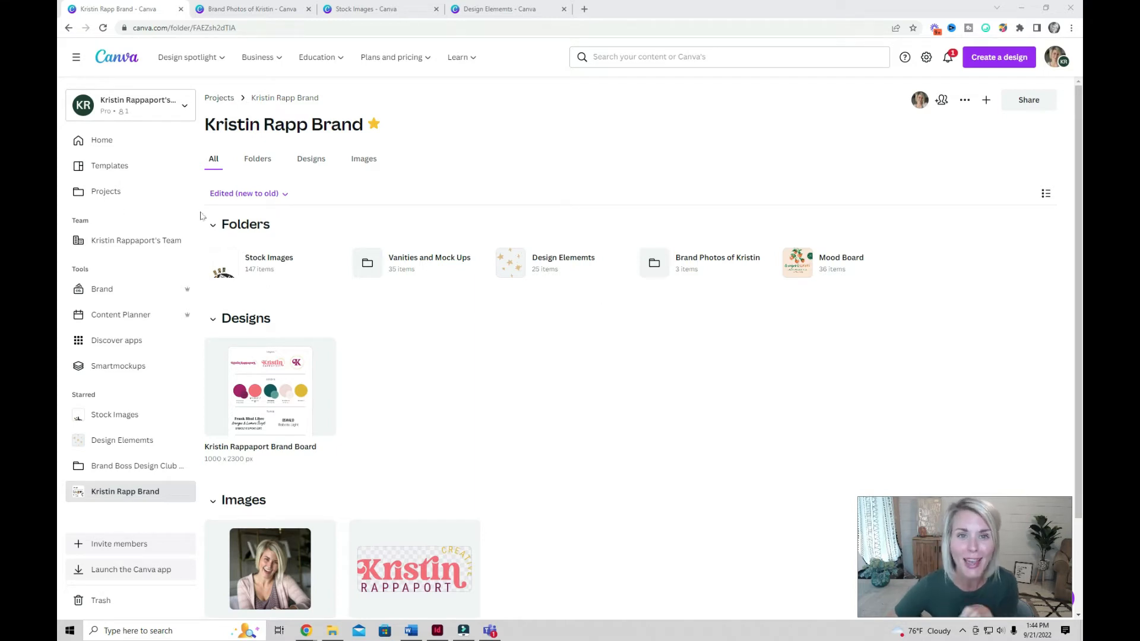
mouse_move(661, 287)
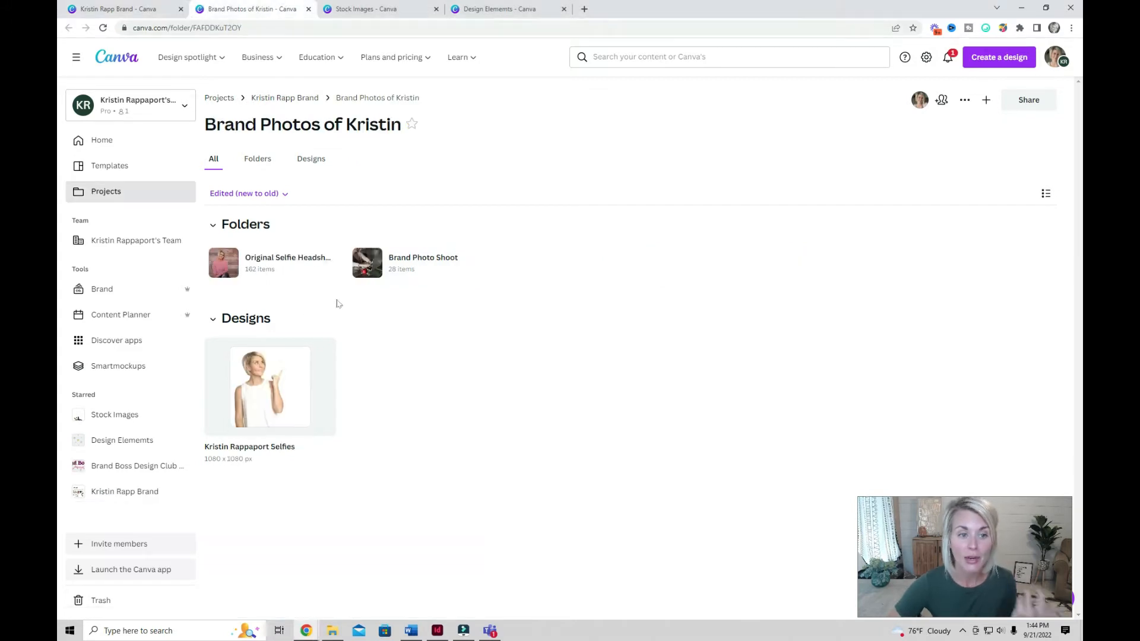
mouse_move(422, 262)
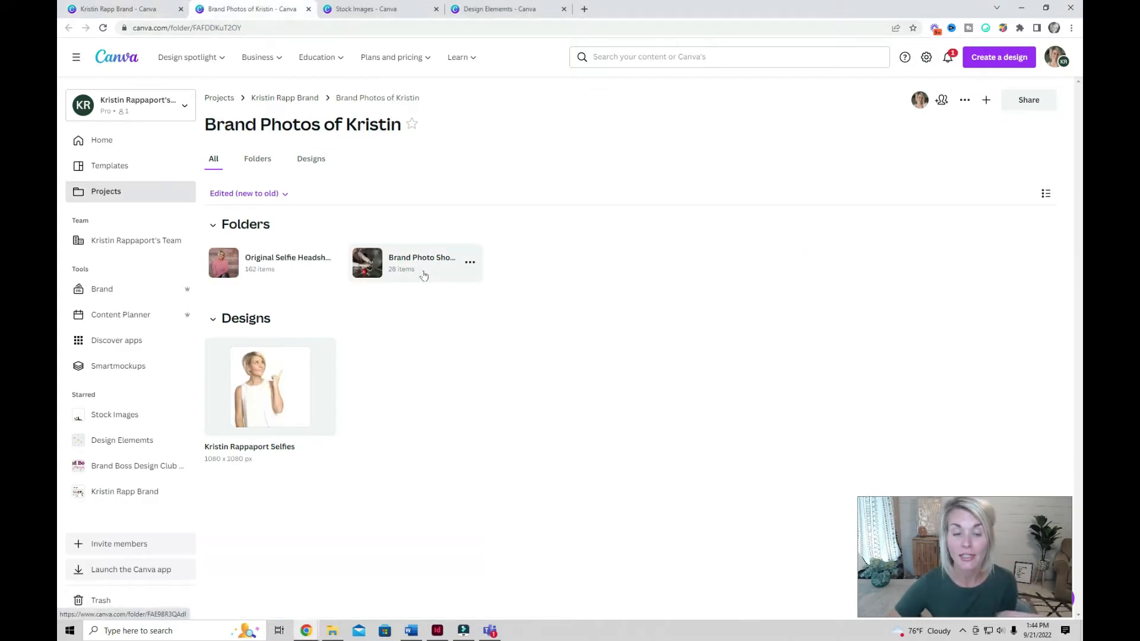
mouse_move(276, 262)
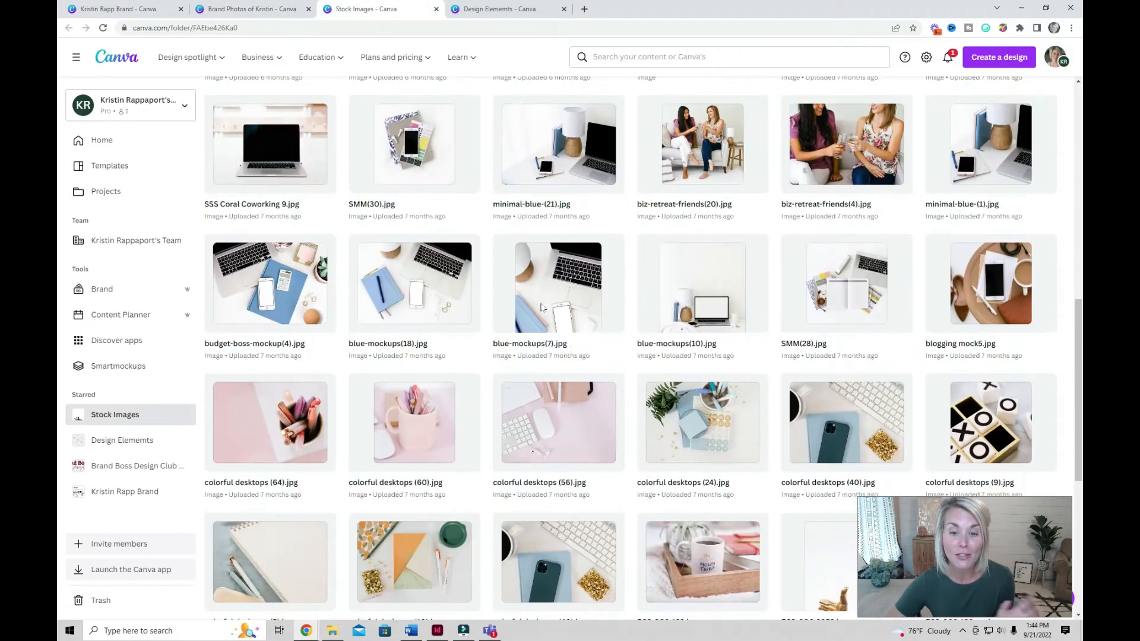
scroll(down, 3)
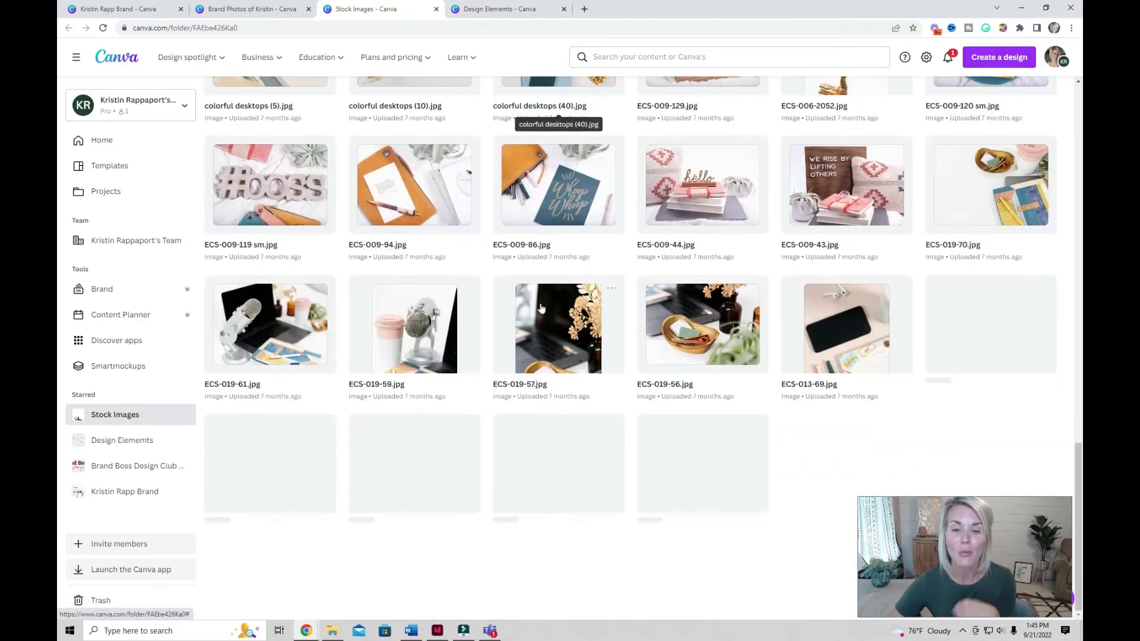
scroll(down, 3)
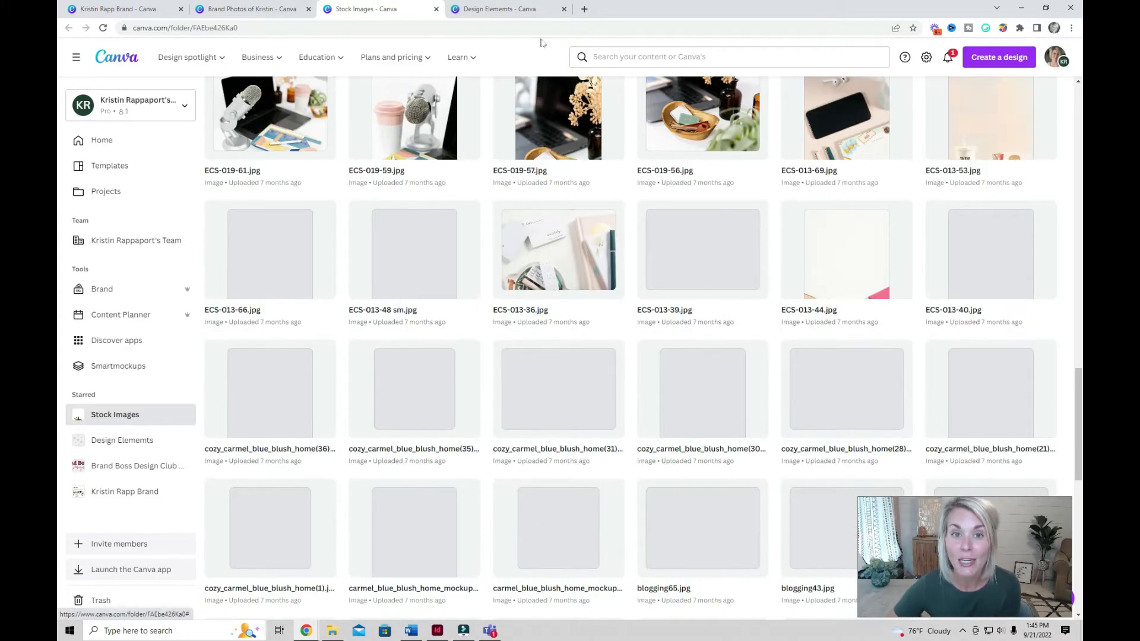
- Open the starred Design Elements folder and browse its shapes, stars and brush strokes
click(122, 440)
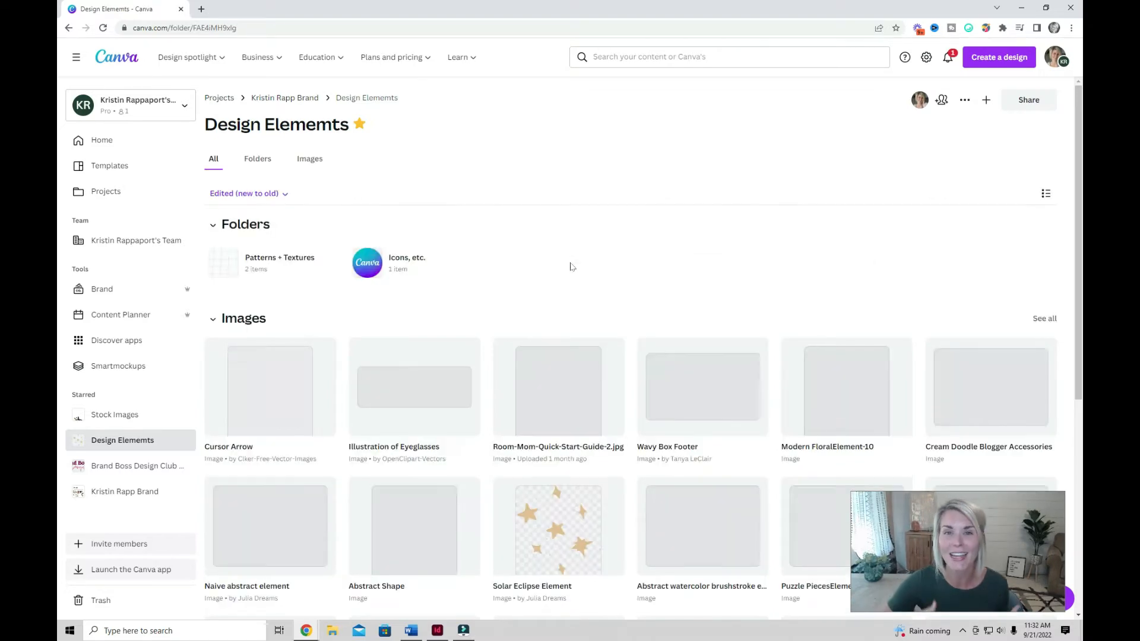
scroll(down, 3)
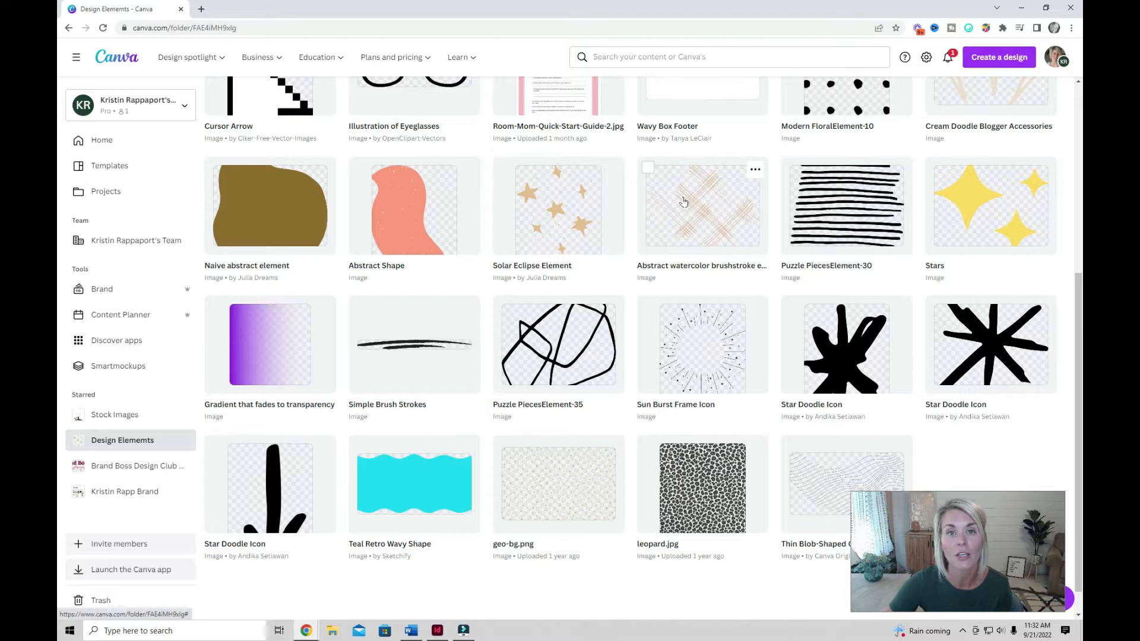
click(124, 492)
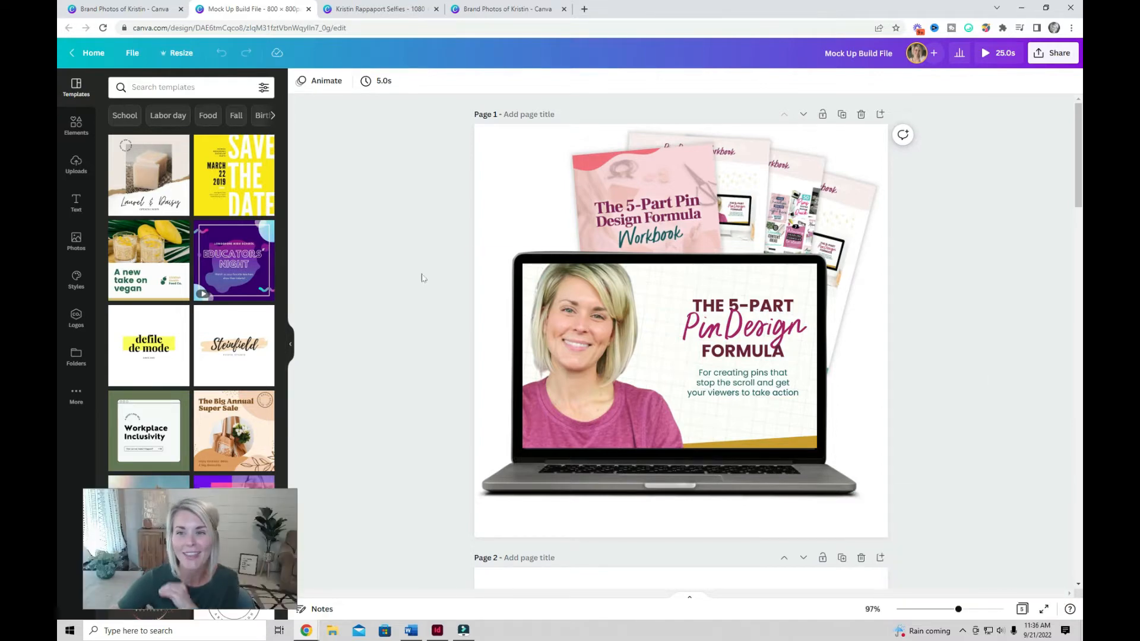
- Scroll the Mock Up Build File pages, then present the lead magnet template full screen
scroll(down, 3)
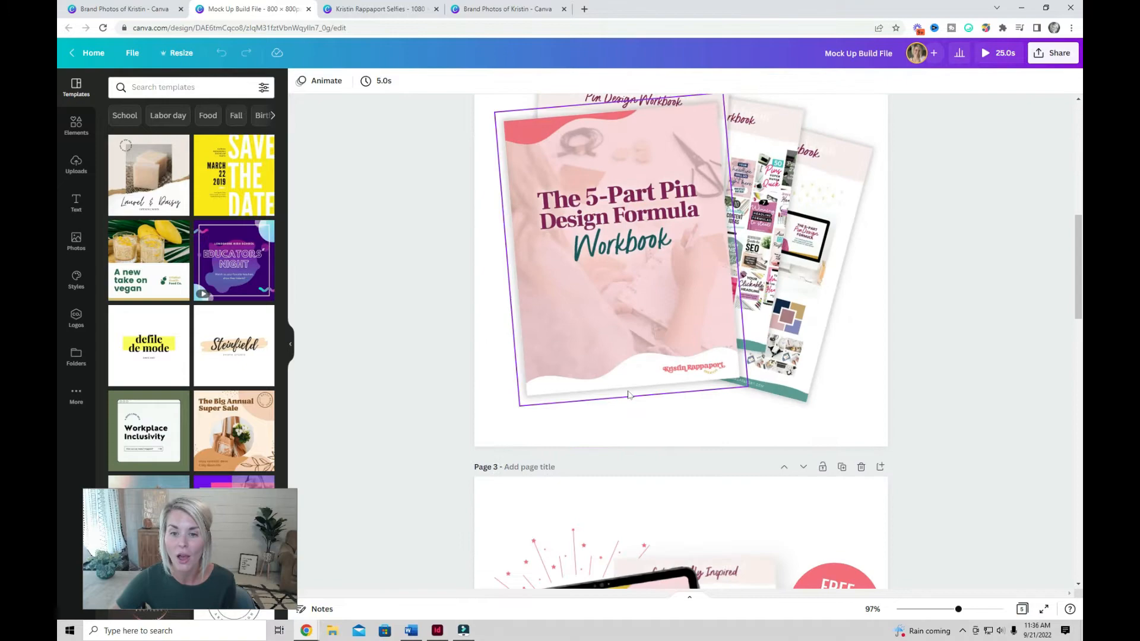
scroll(down, 3)
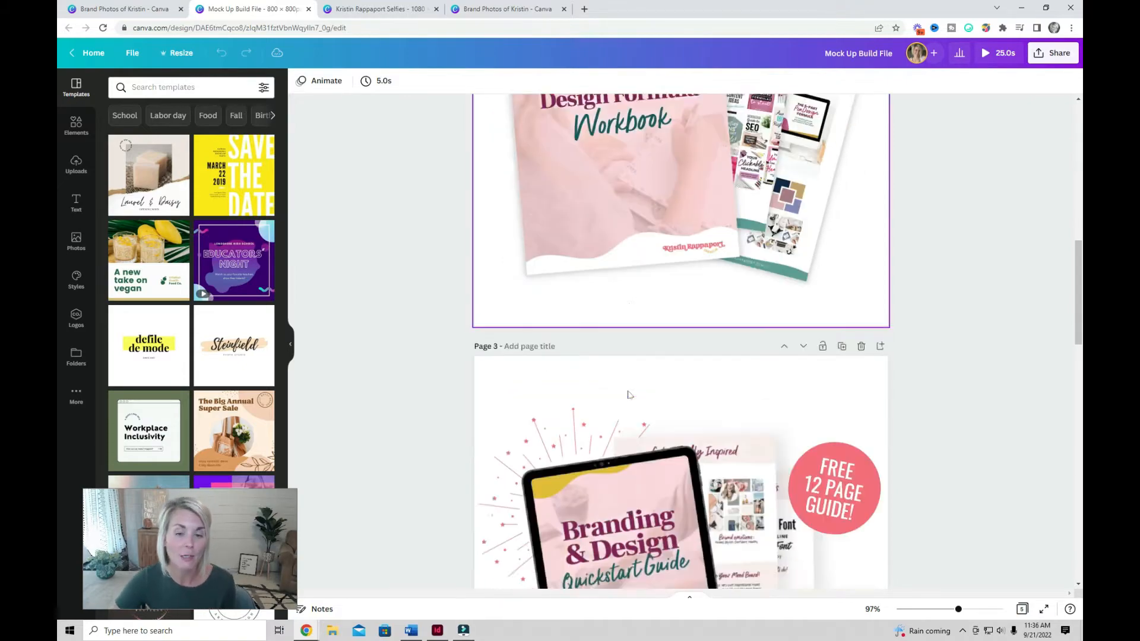
scroll(down, 3)
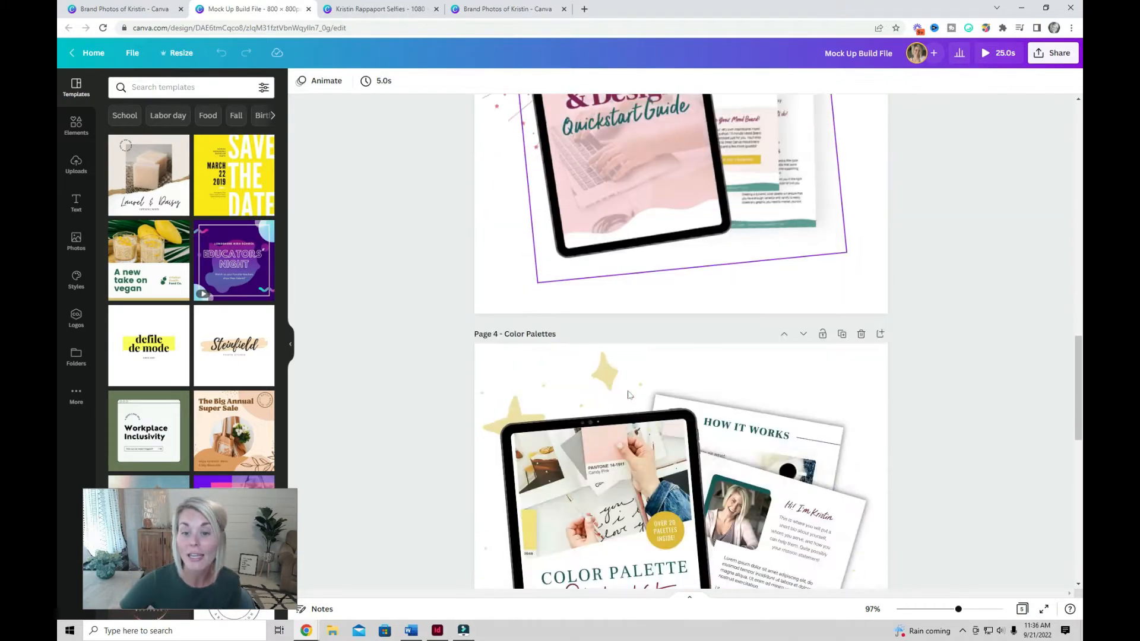
scroll(down, 3)
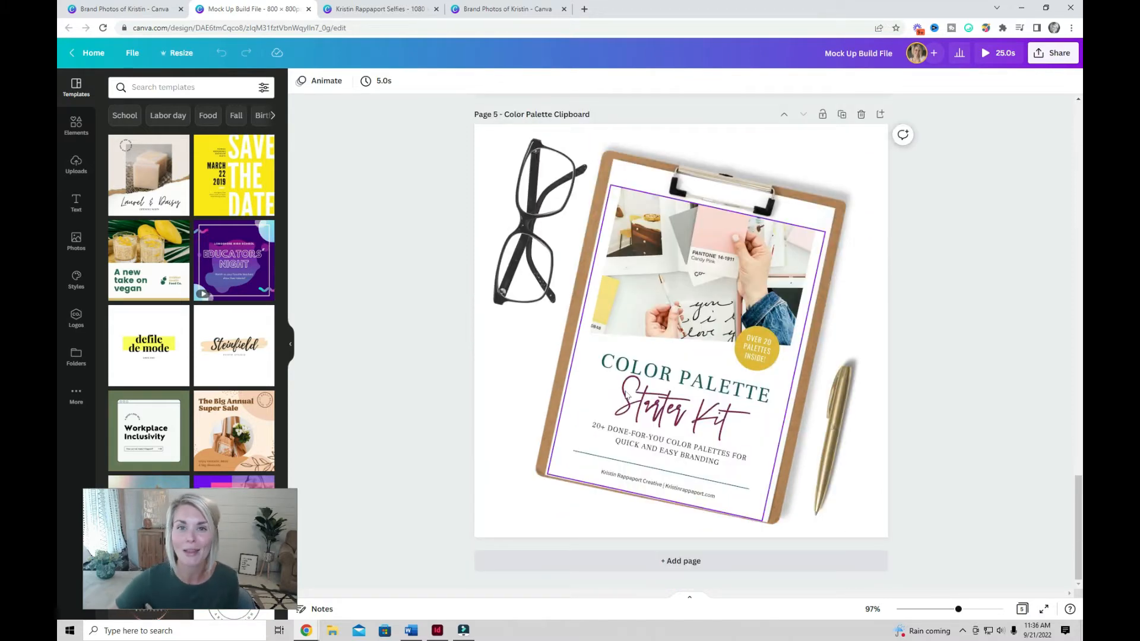
click(985, 53)
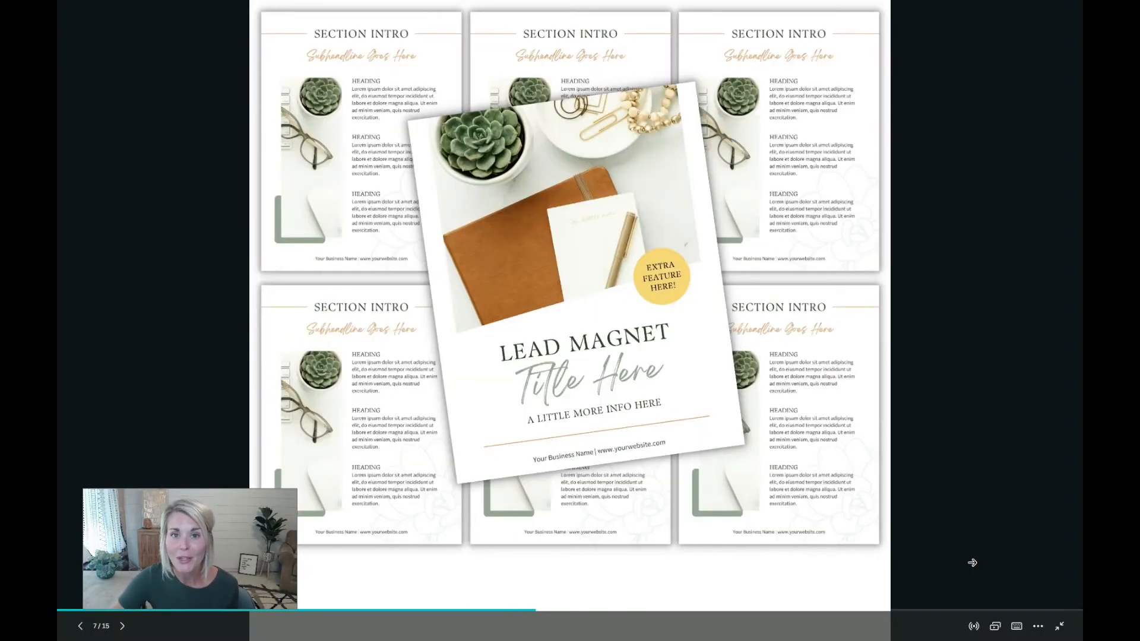
click(122, 626)
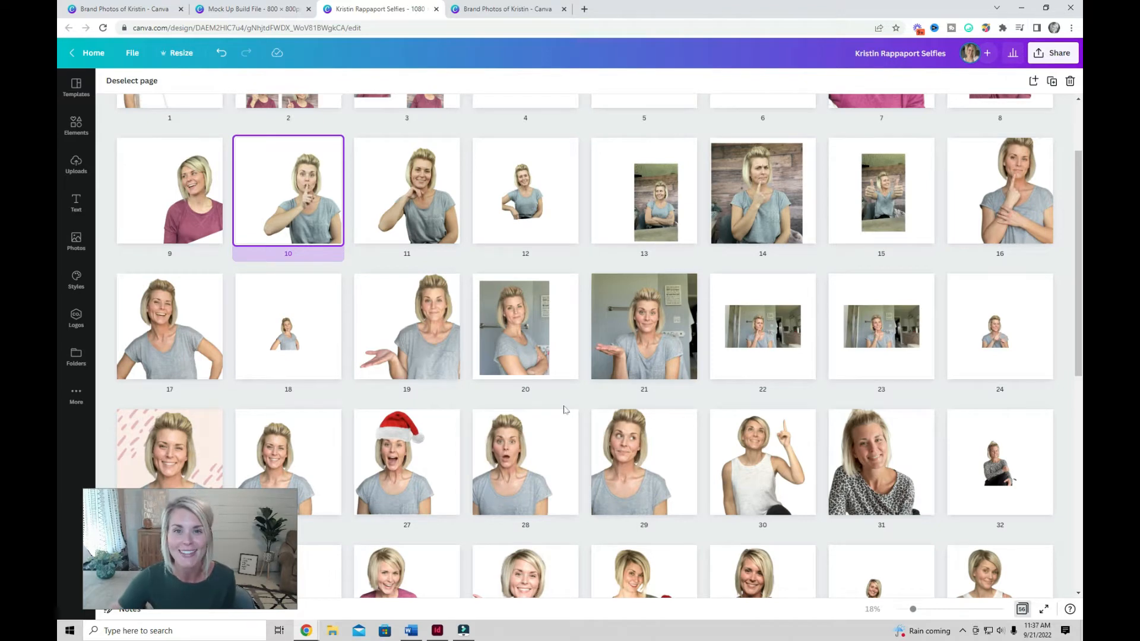
mouse_move(624, 421)
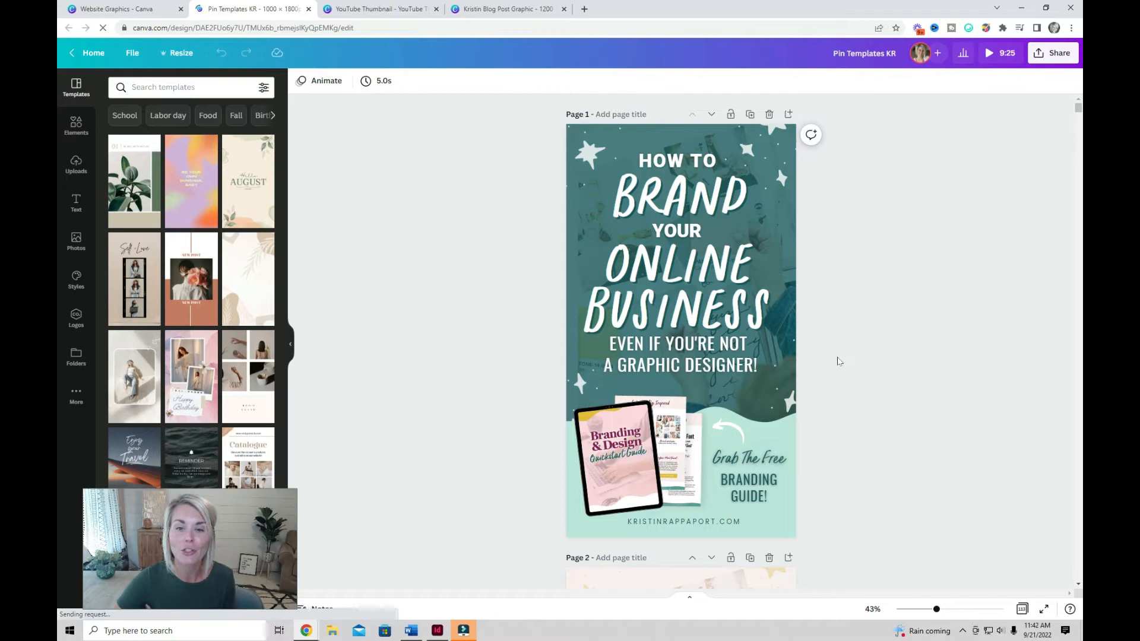
- Scroll through the dozens of pins in the Pin Templates design
scroll(down, 3)
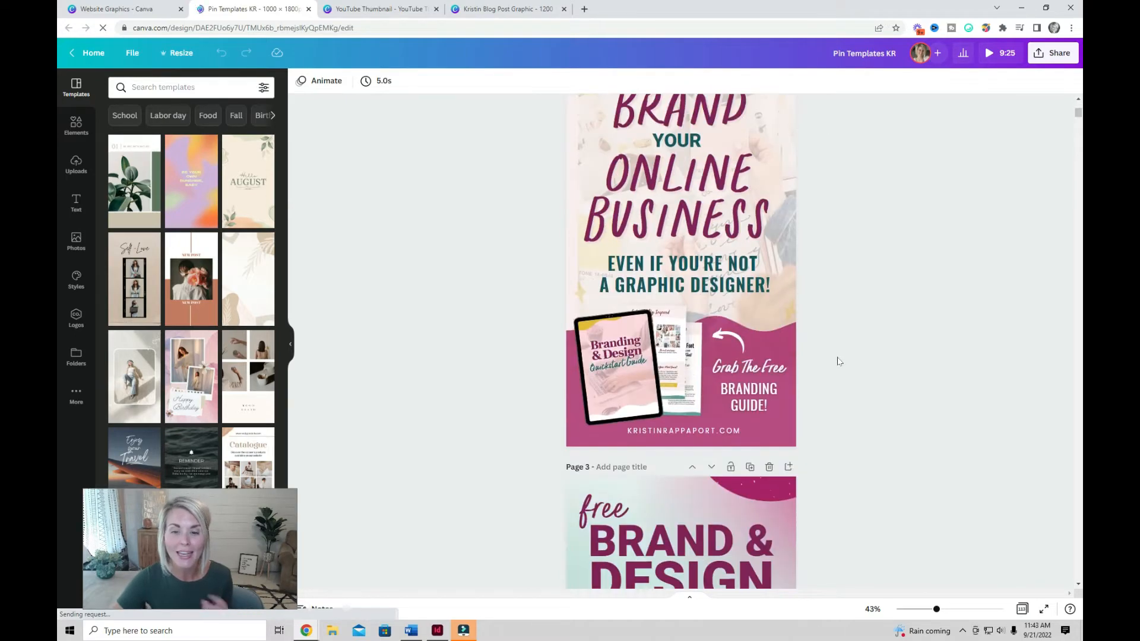
scroll(down, 3)
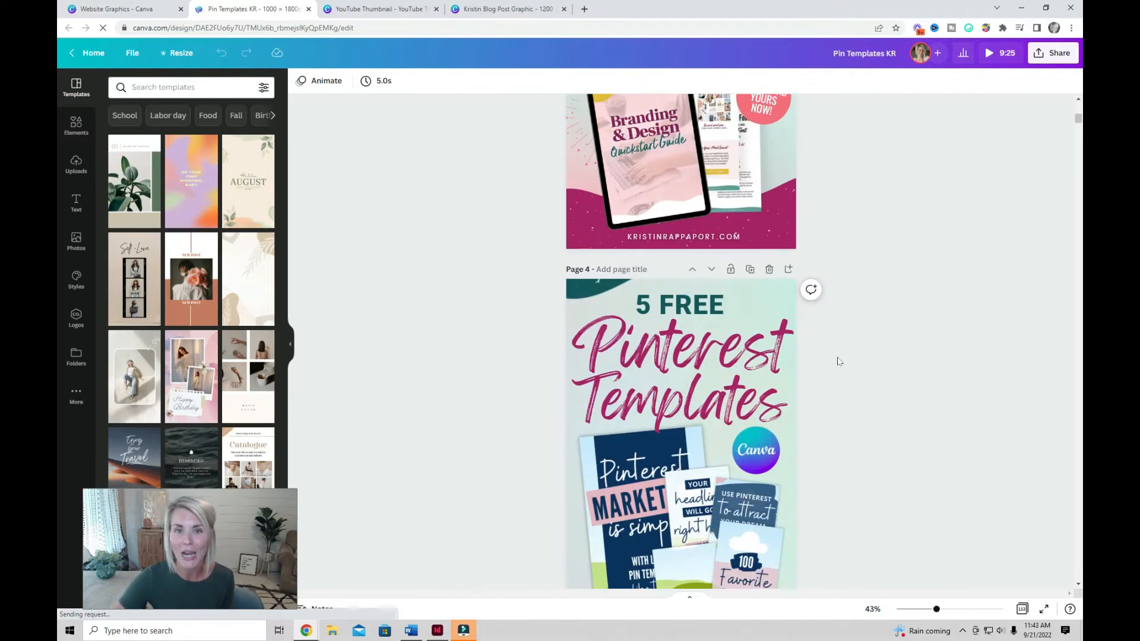
scroll(down, 3)
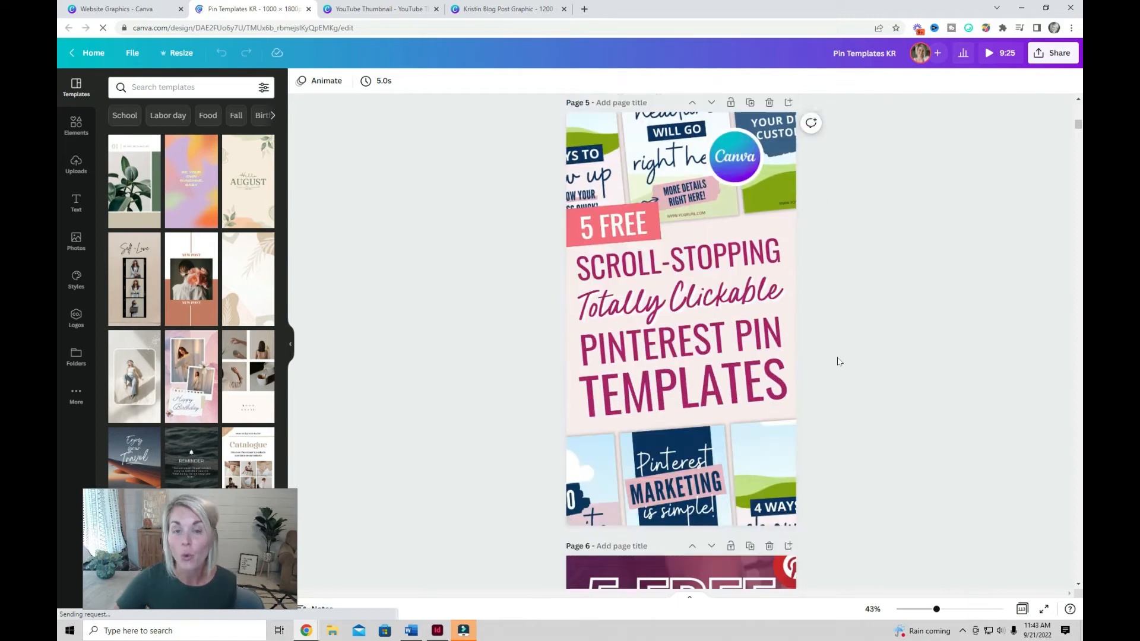
scroll(down, 3)
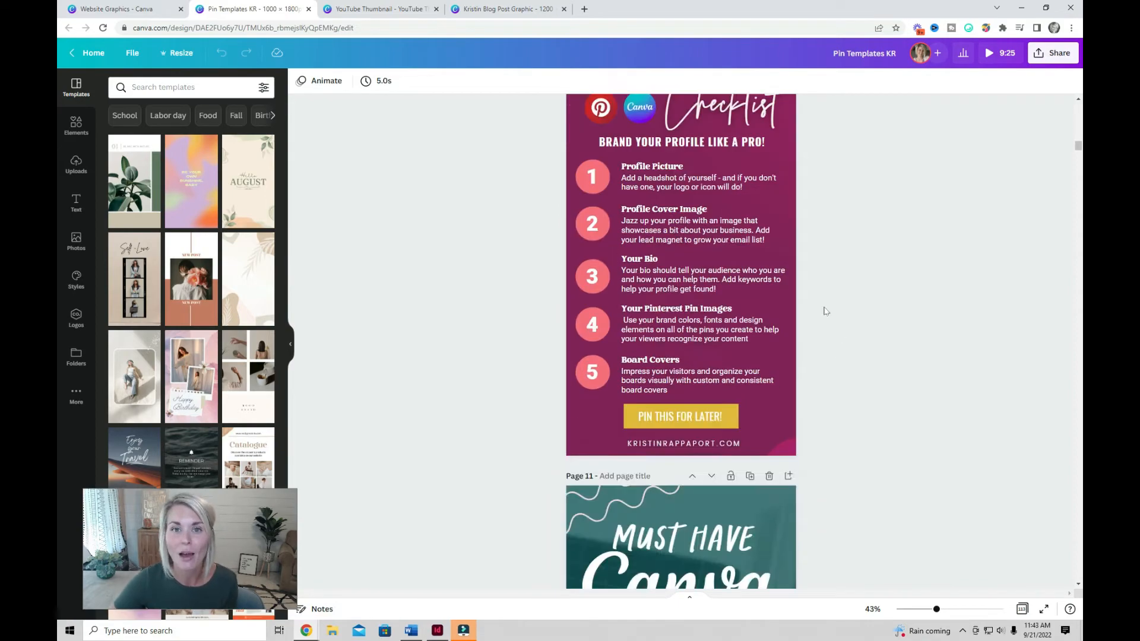
scroll(down, 3)
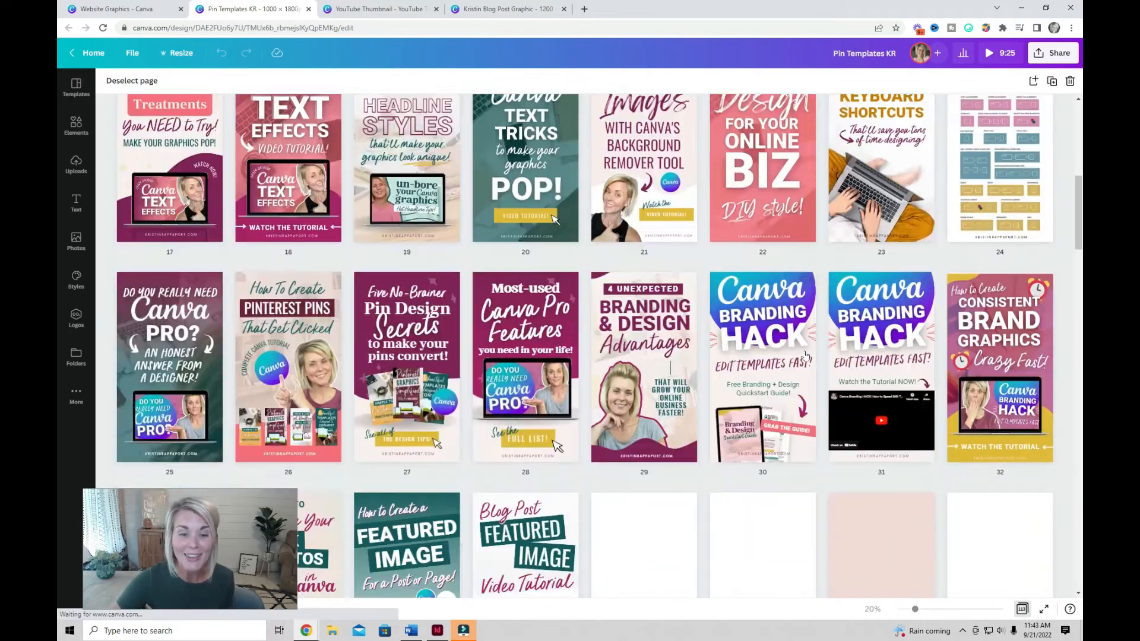
scroll(down, 3)
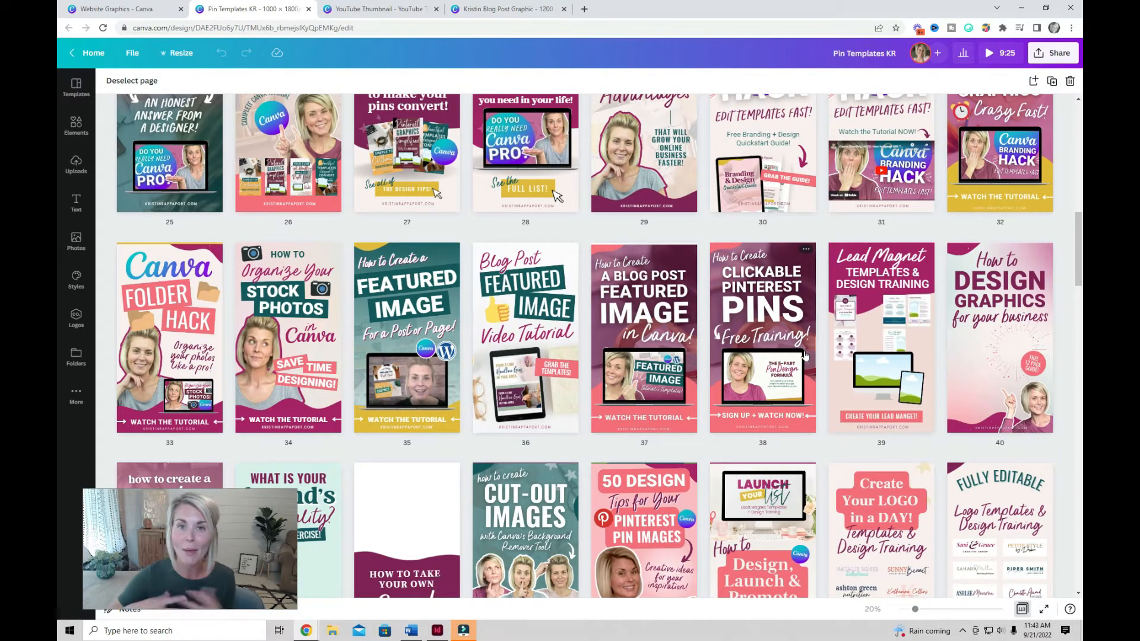
scroll(up, 3)
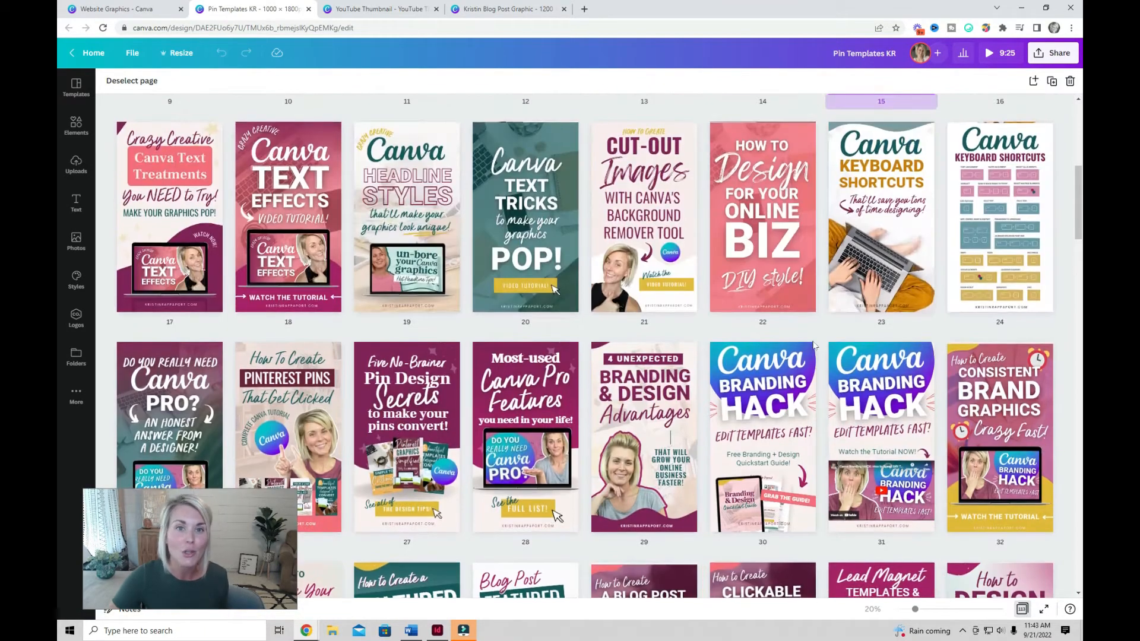
scroll(up, 3)
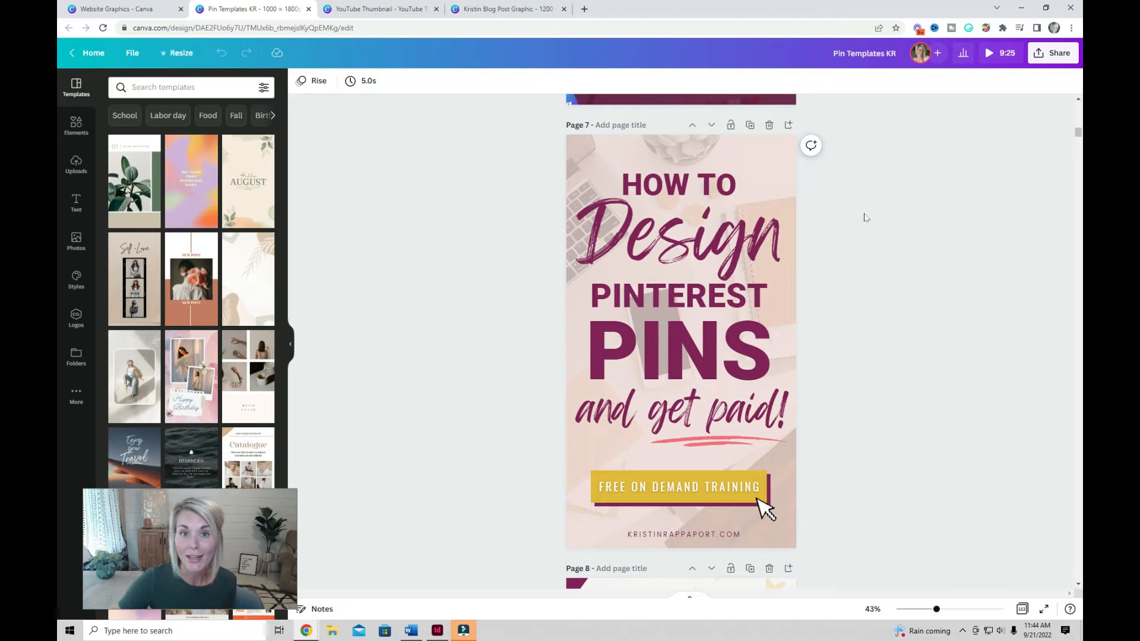
mouse_move(859, 210)
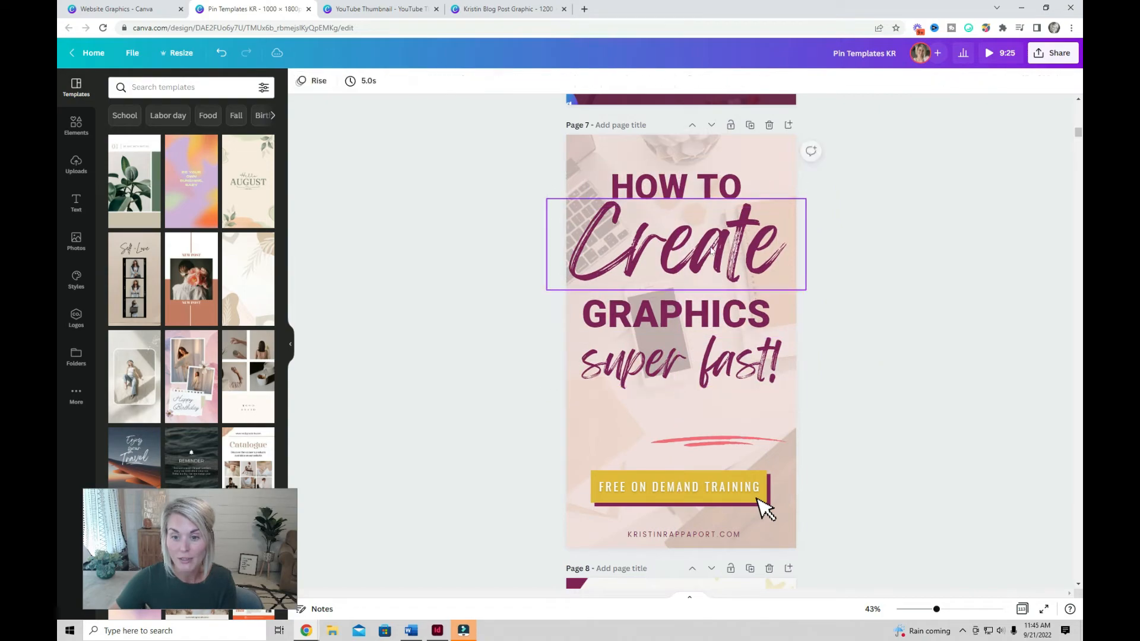
- Switch over to the YouTube Thumbnail design
click(711, 393)
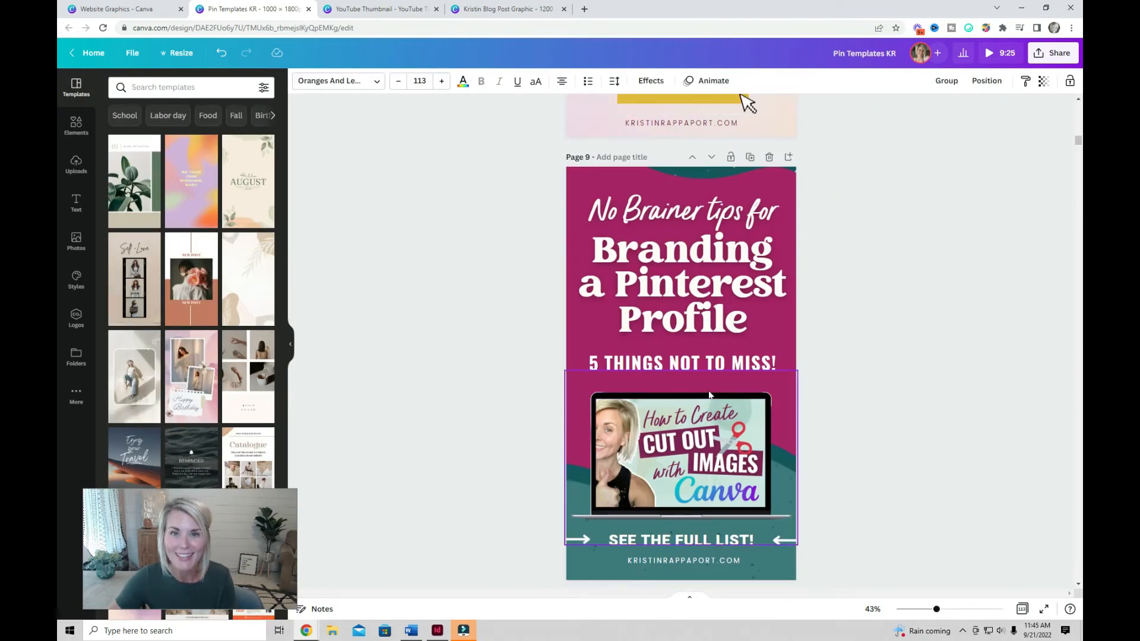
scroll(up, 3)
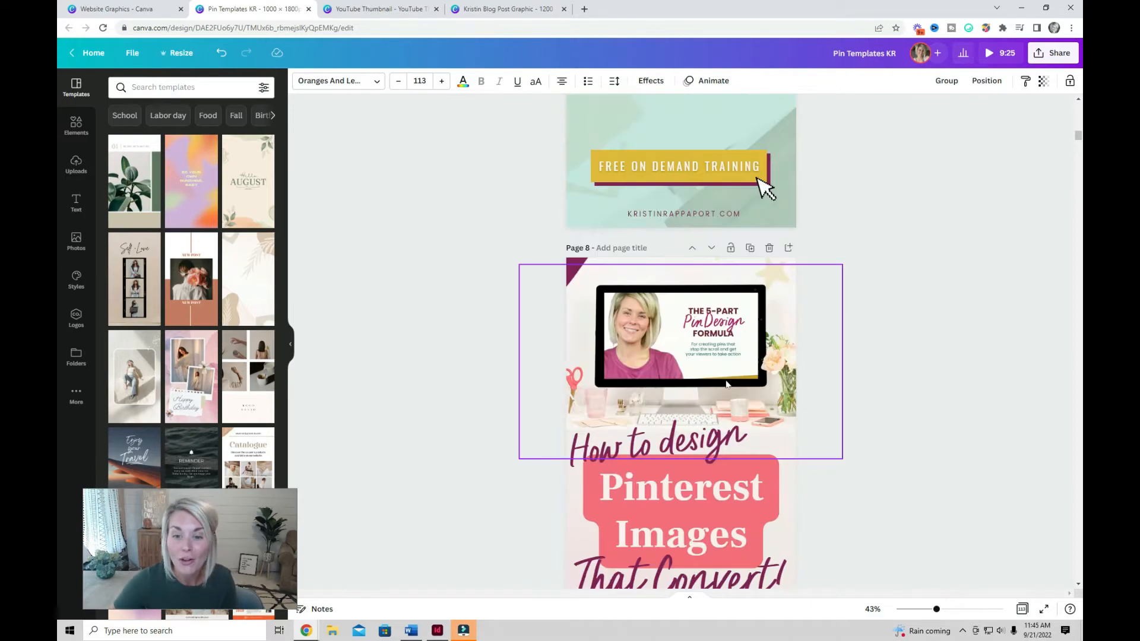
click(378, 9)
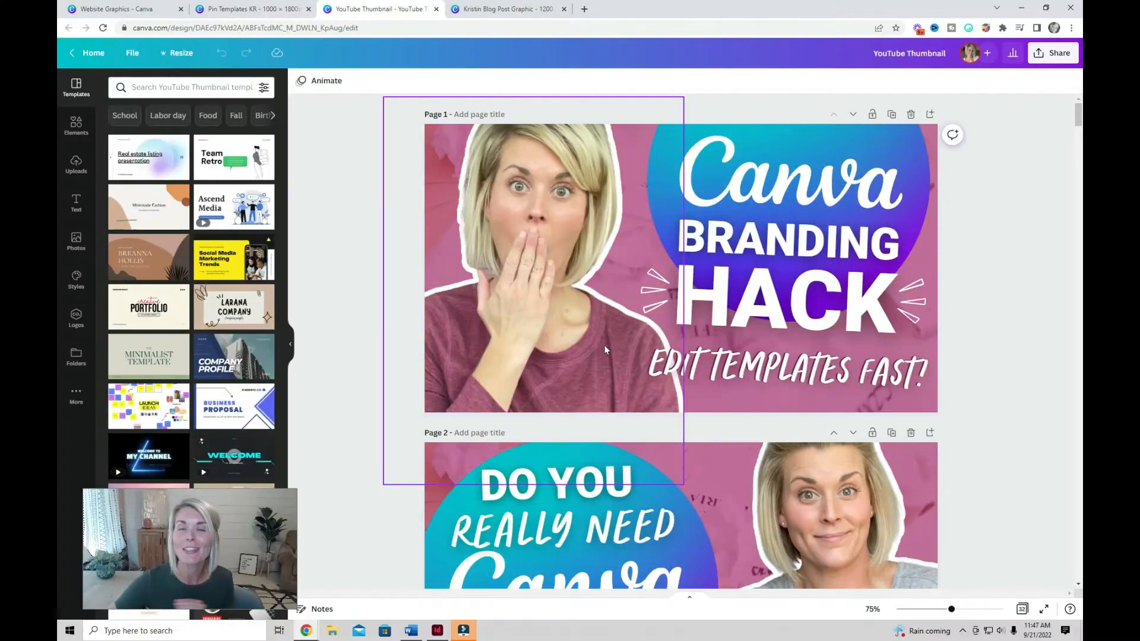
- Scroll the 25+ thumbnail pages and the Blog Post Graphic, then open Stock Images
click(964, 286)
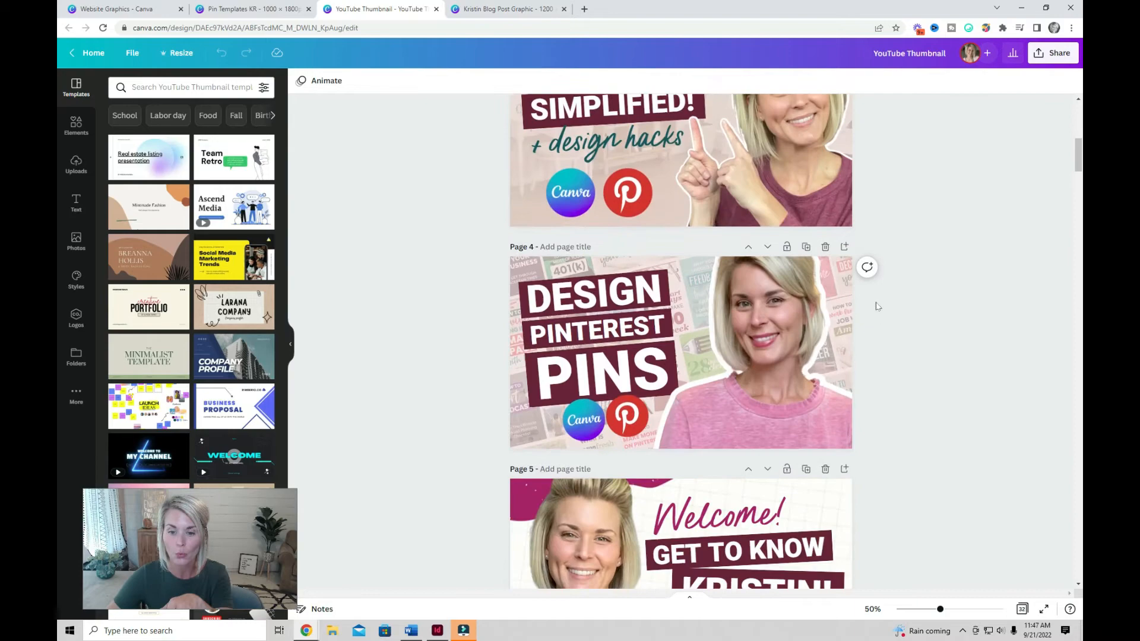
scroll(down, 3)
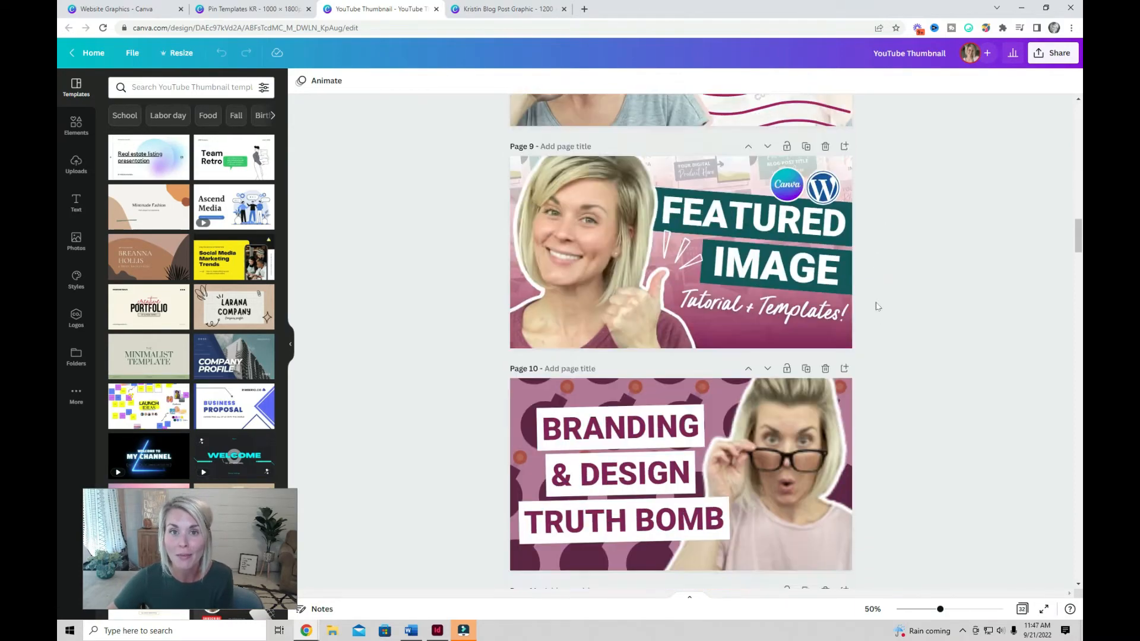
scroll(down, 3)
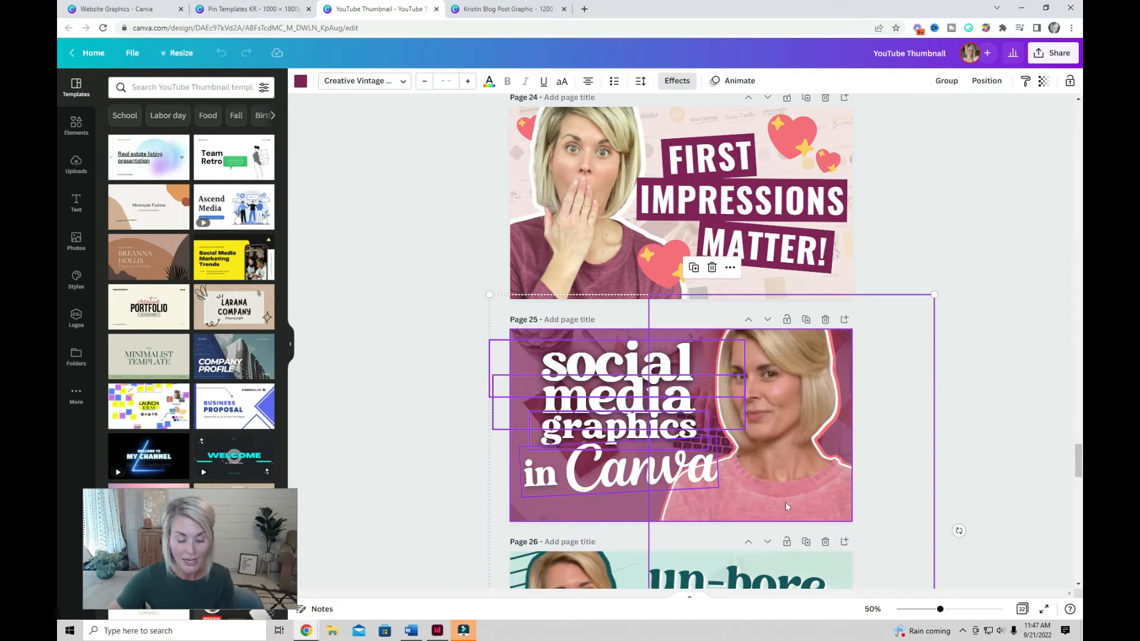
click(506, 9)
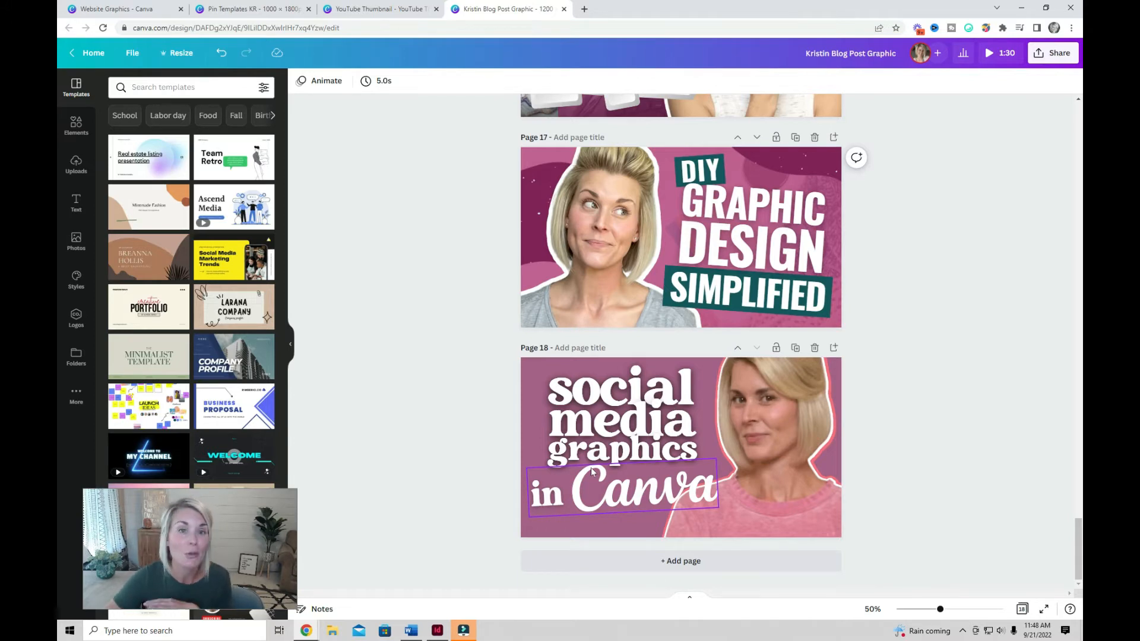
click(923, 440)
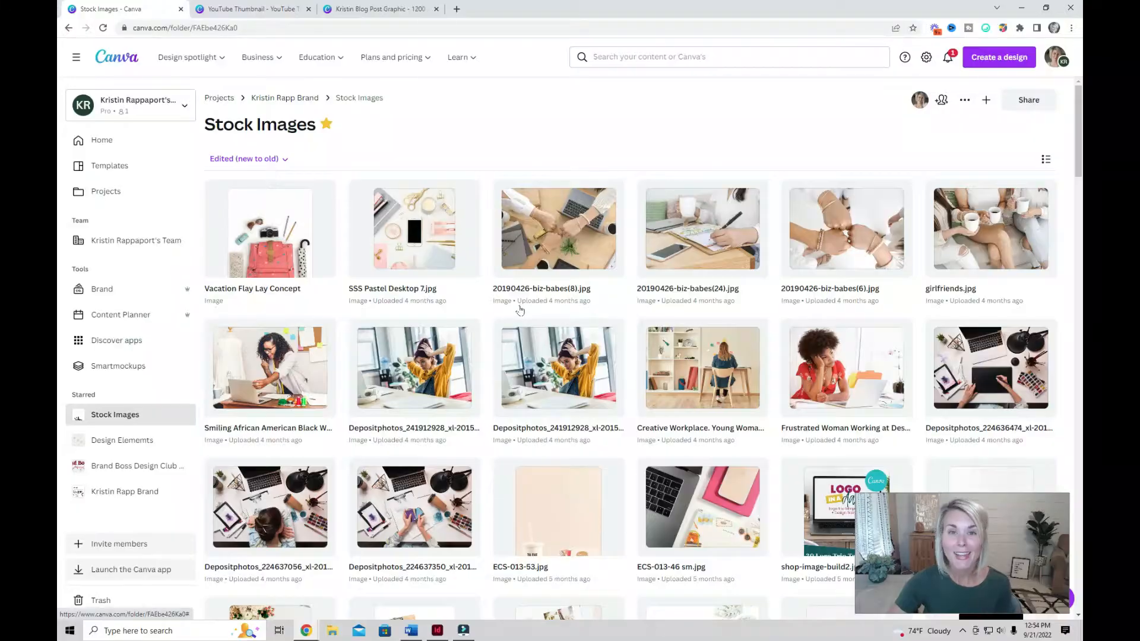
- Choose Upload in the Stock Images folder, then select blank page 33 of the YouTube Thumbnail
scroll(down, 3)
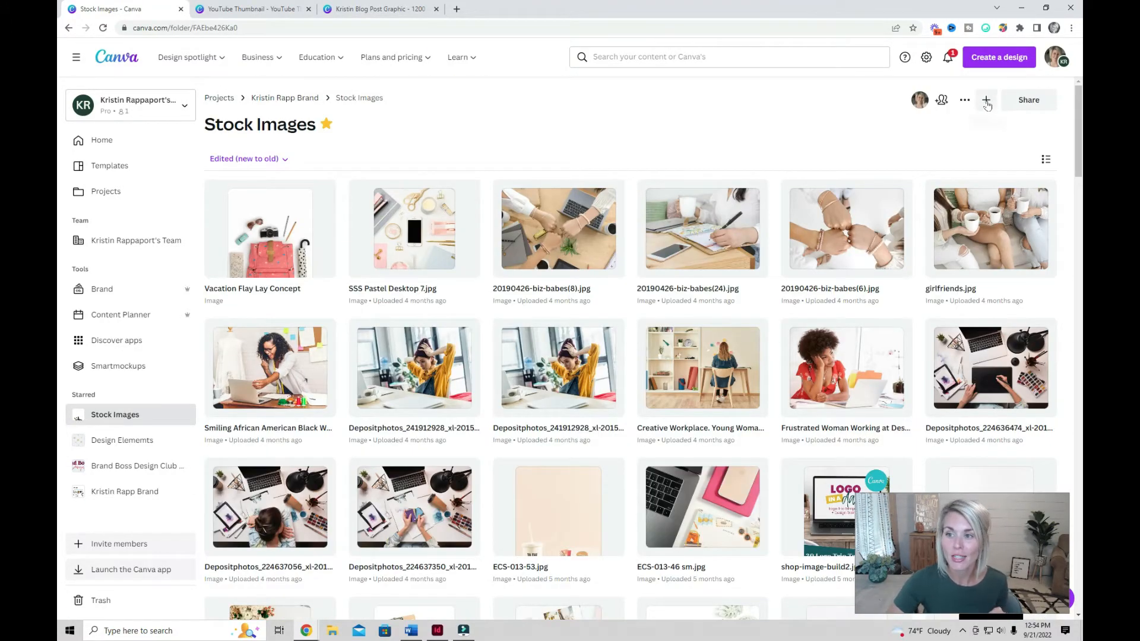
click(986, 99)
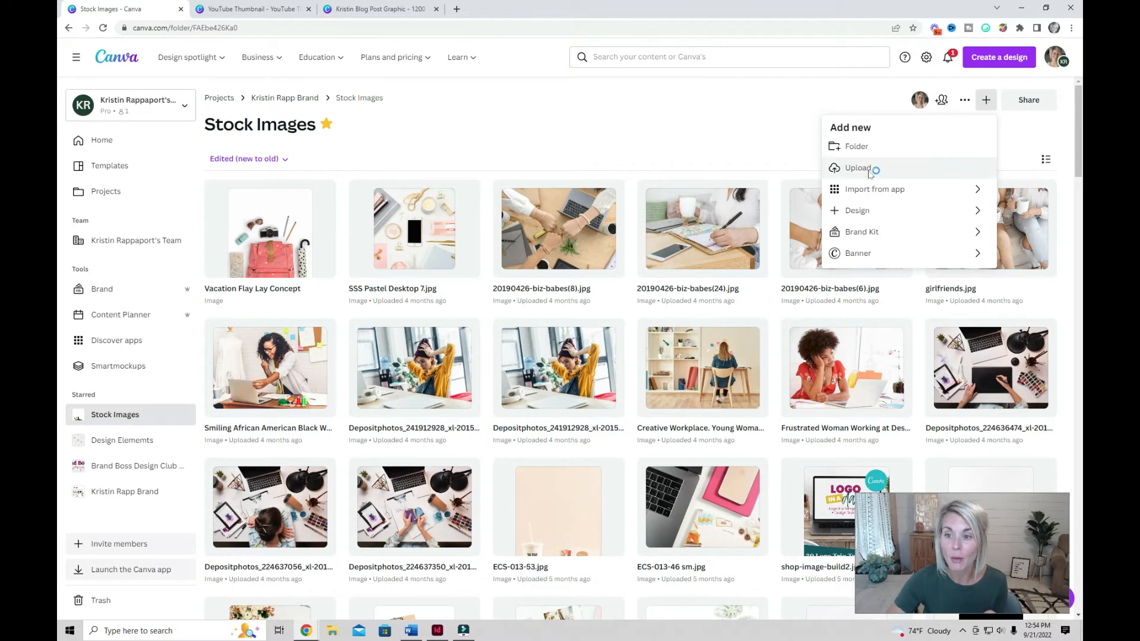
click(859, 167)
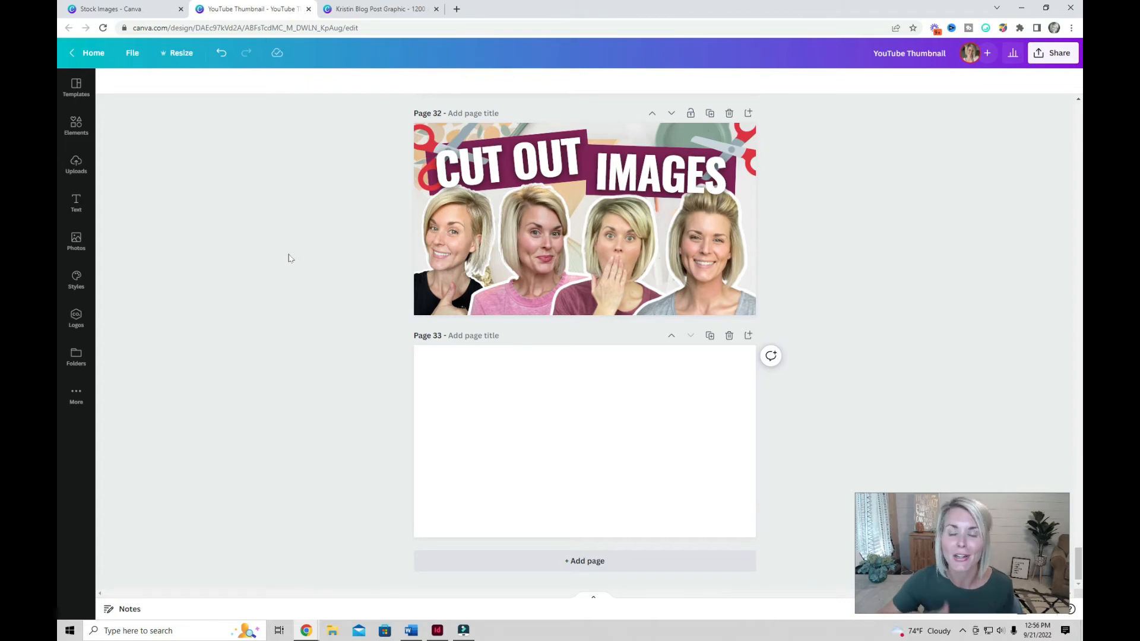
click(584, 442)
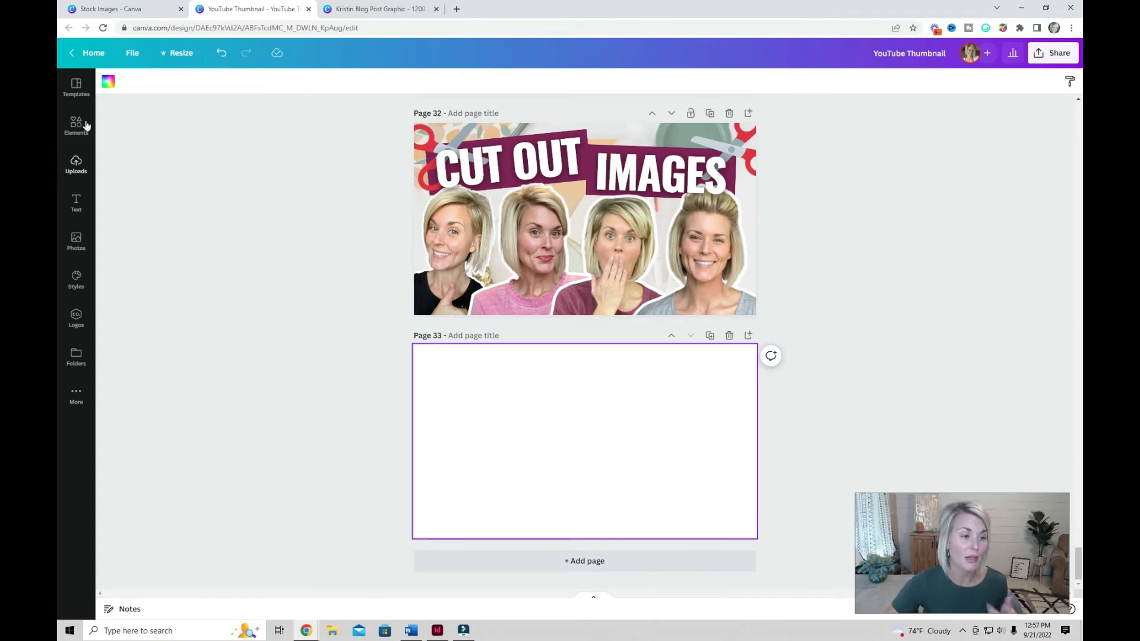
mouse_move(72, 587)
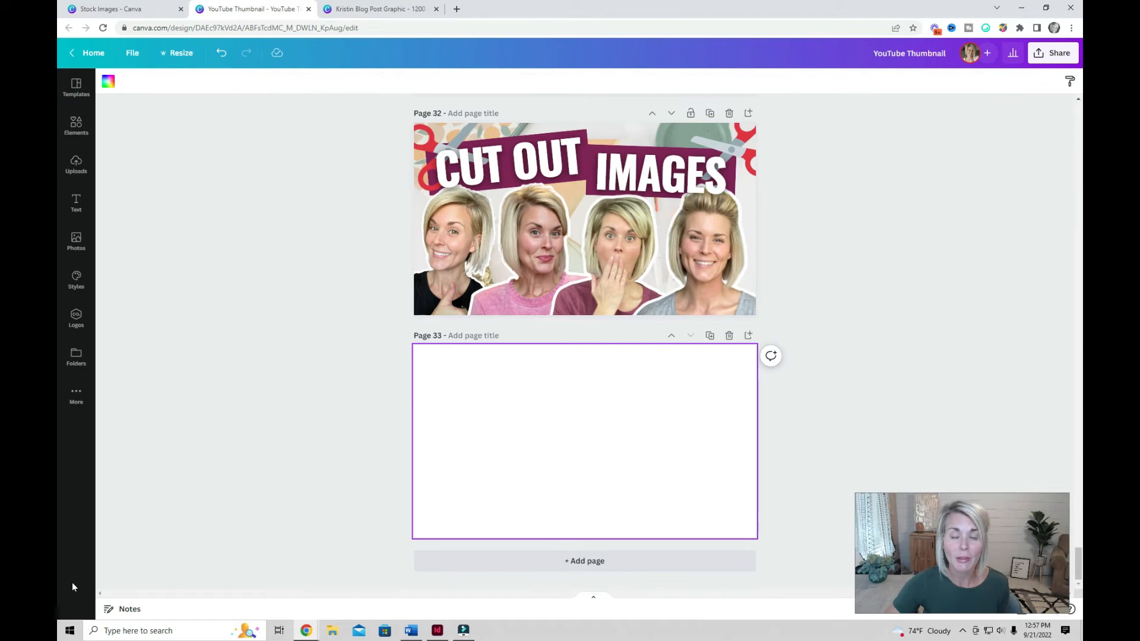
mouse_move(730, 489)
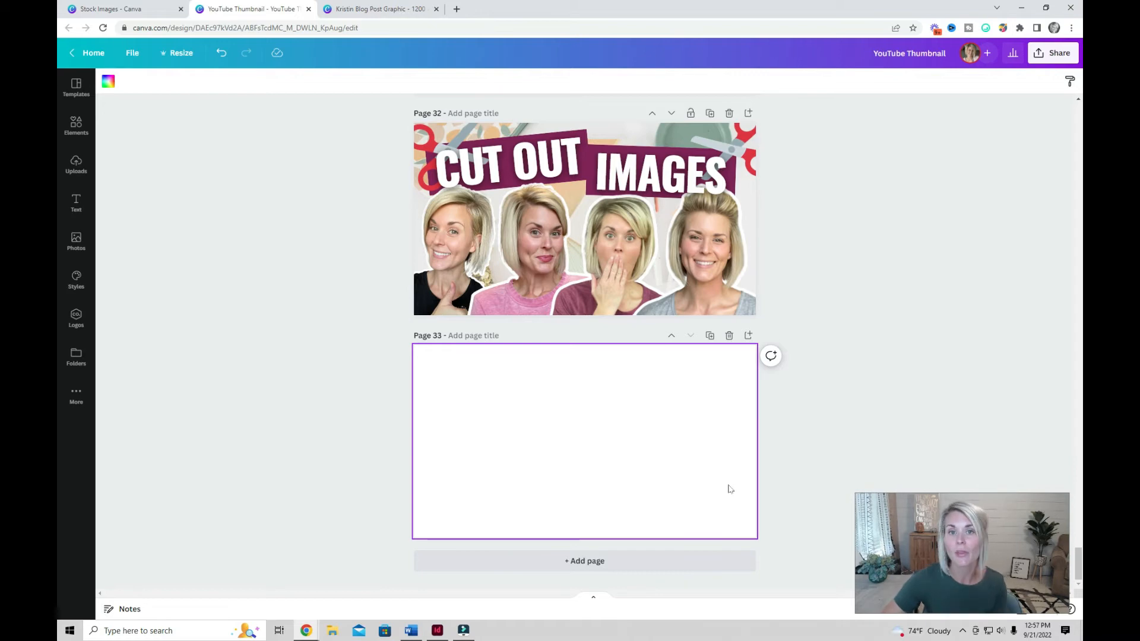
- Open Stock Images from the editor's Folders panel and scroll its desk and laptop photos
click(76, 356)
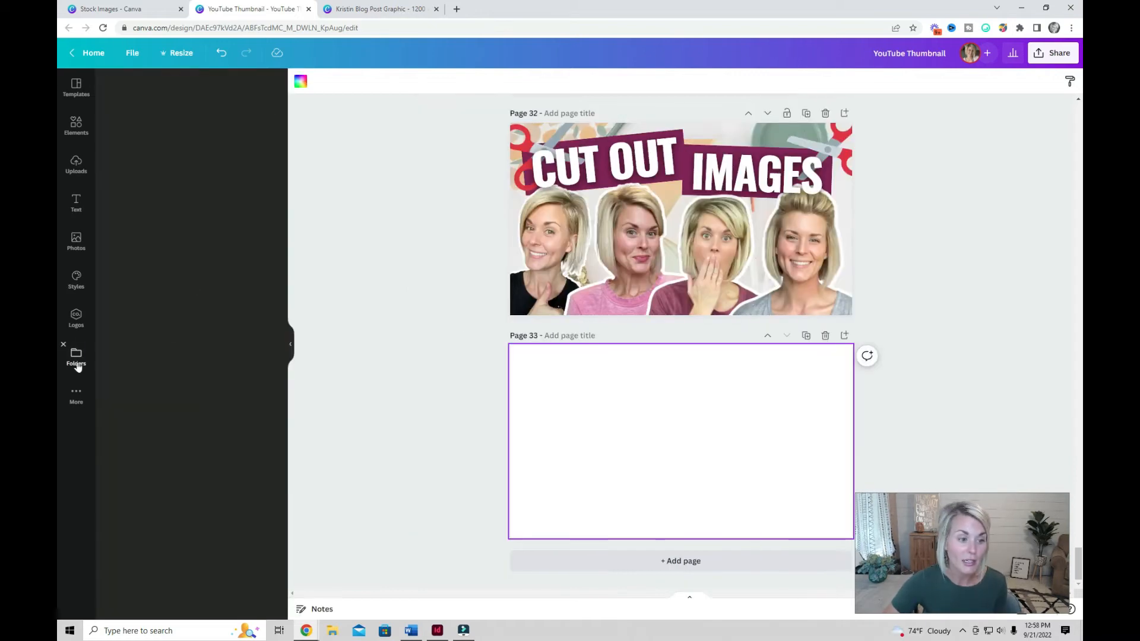
click(75, 356)
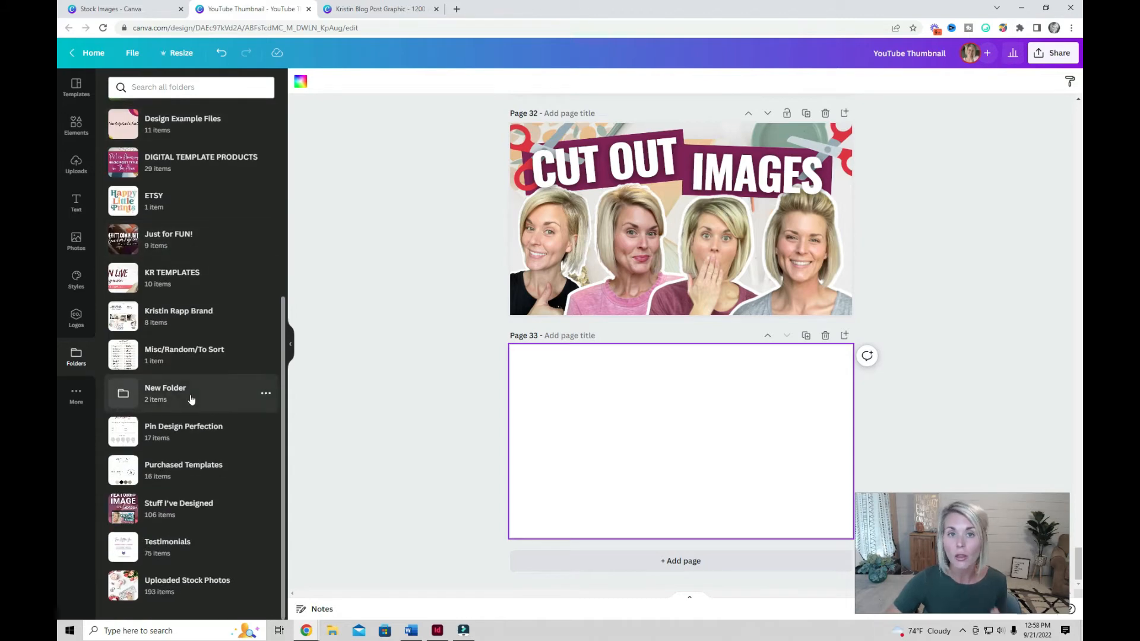
scroll(up, 3)
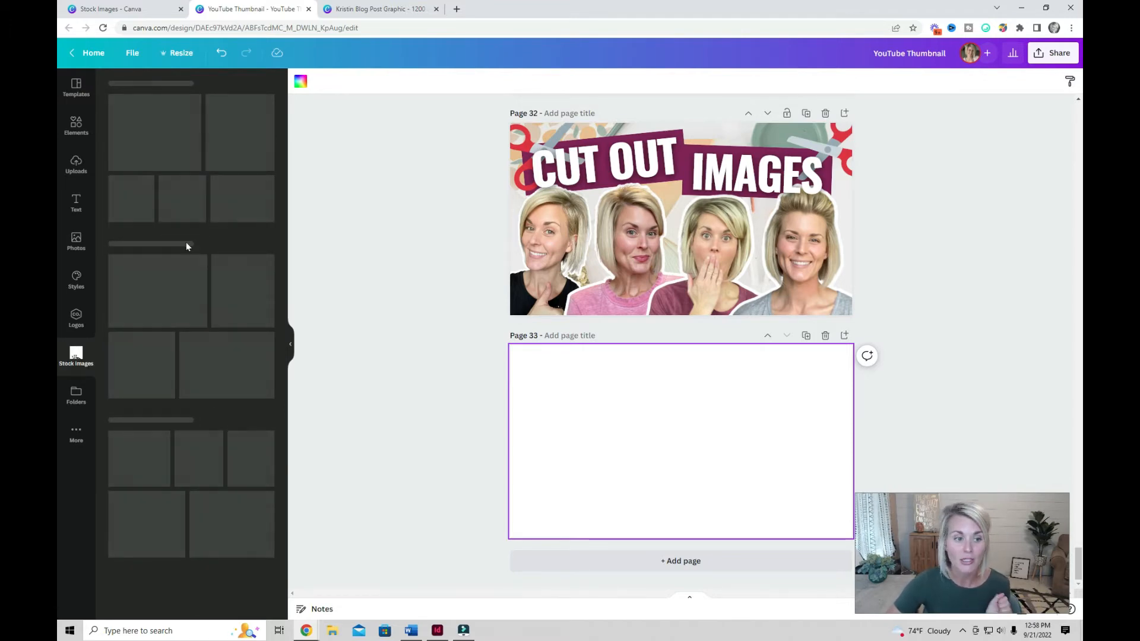
click(75, 356)
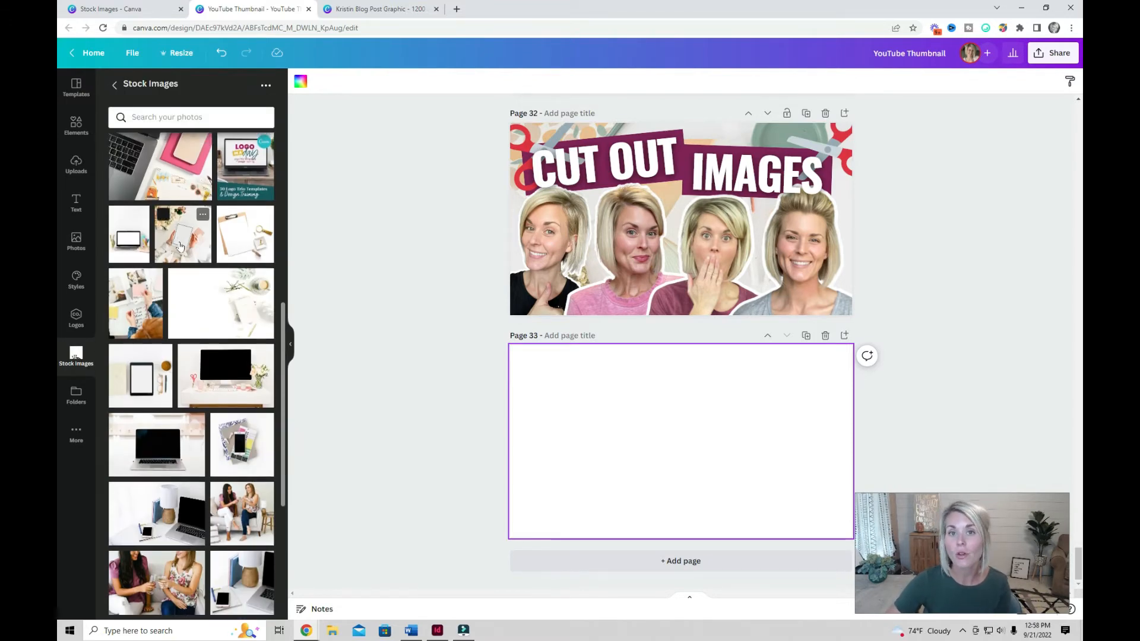
scroll(down, 3)
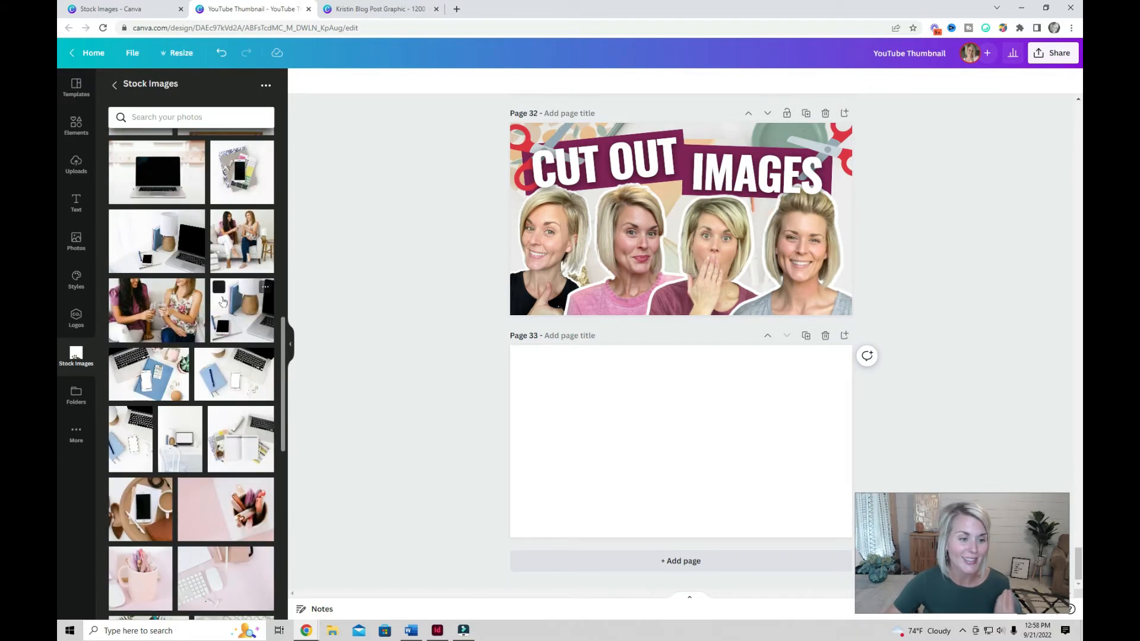
- Place the notebook-and-laptop flat lay on page 33, tint it teal, and add page 34
click(234, 374)
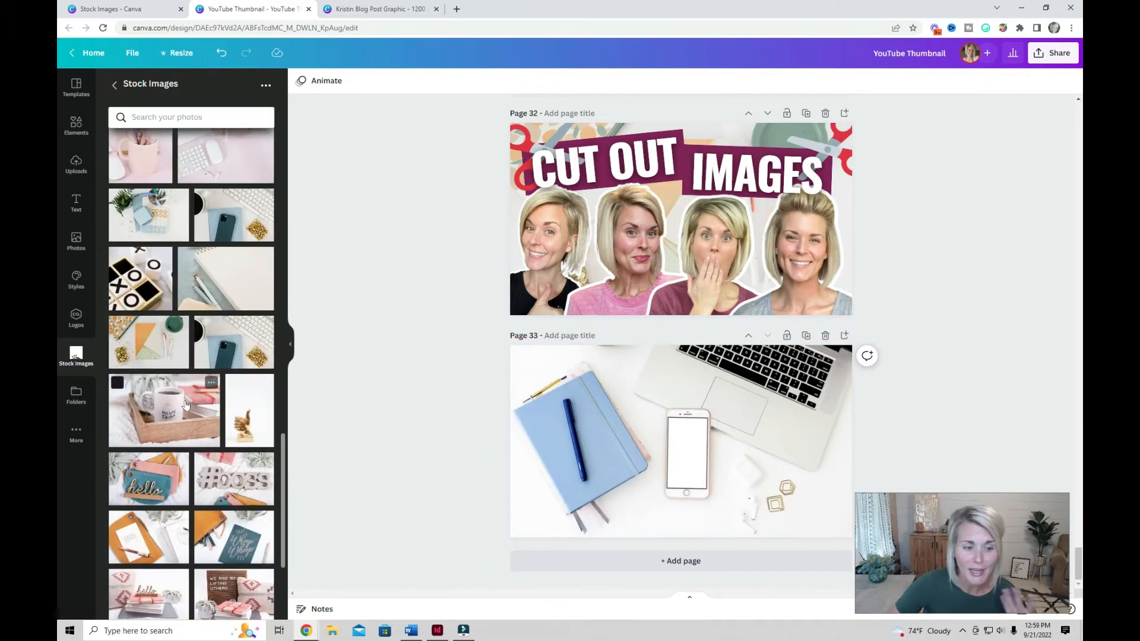
click(164, 411)
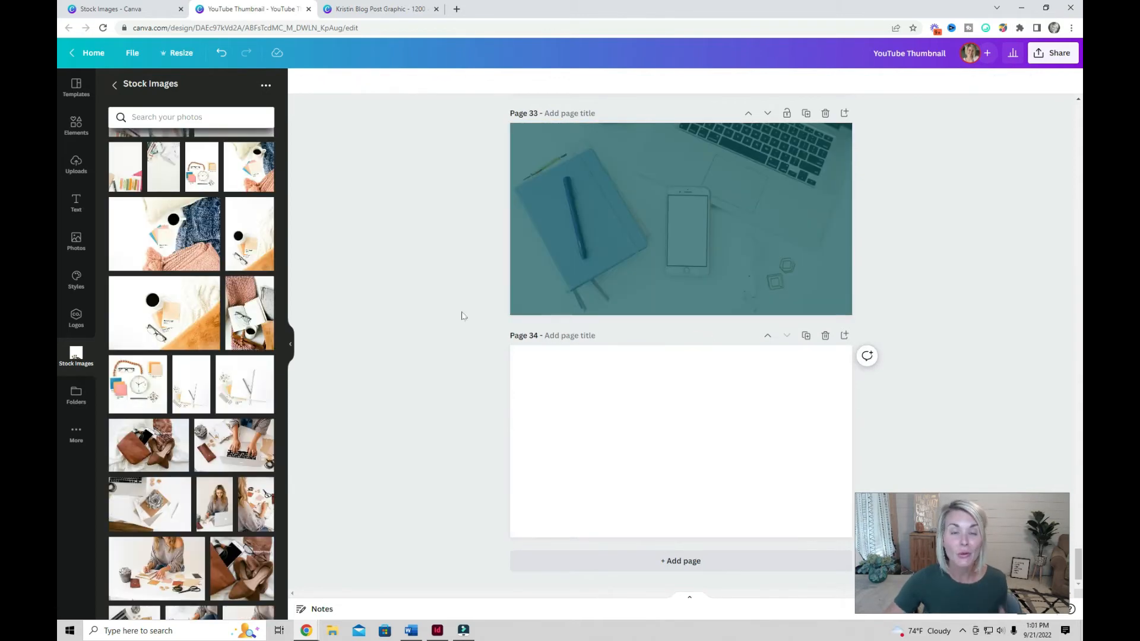
mouse_move(202, 386)
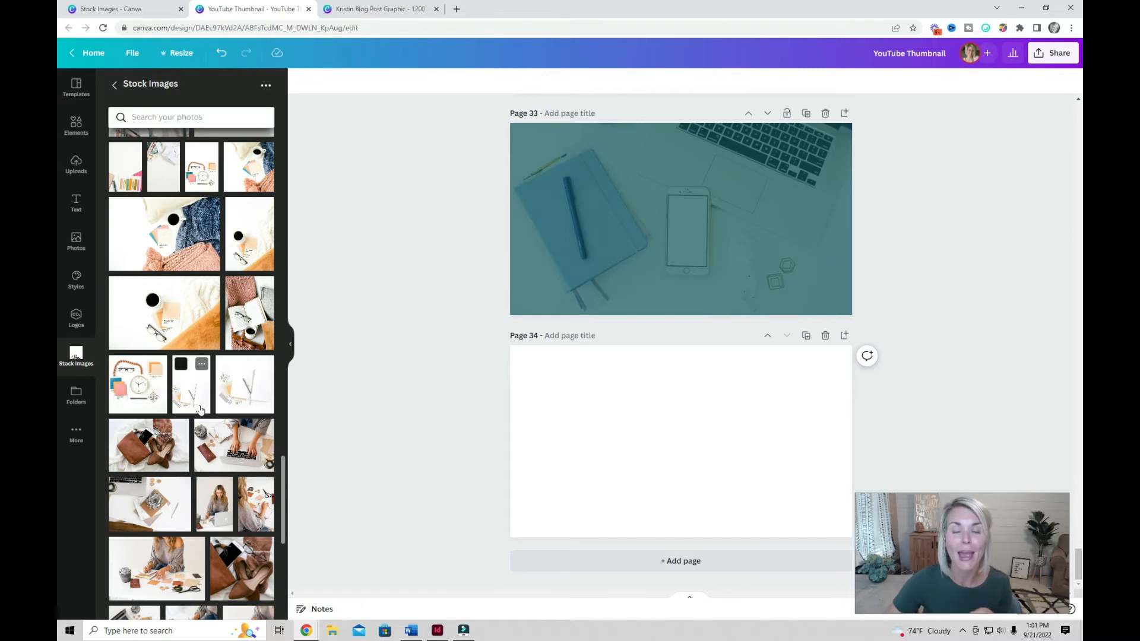
mouse_move(75, 396)
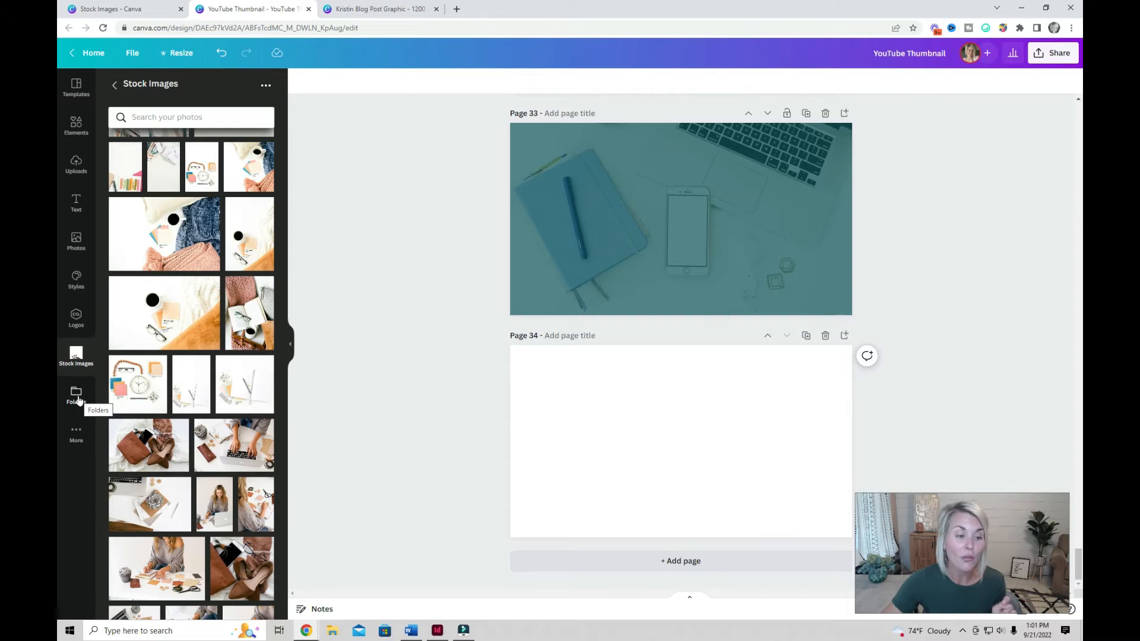
- Add the pale wave and white scribble to page 33, then open Vanities and Mock Ups
click(76, 392)
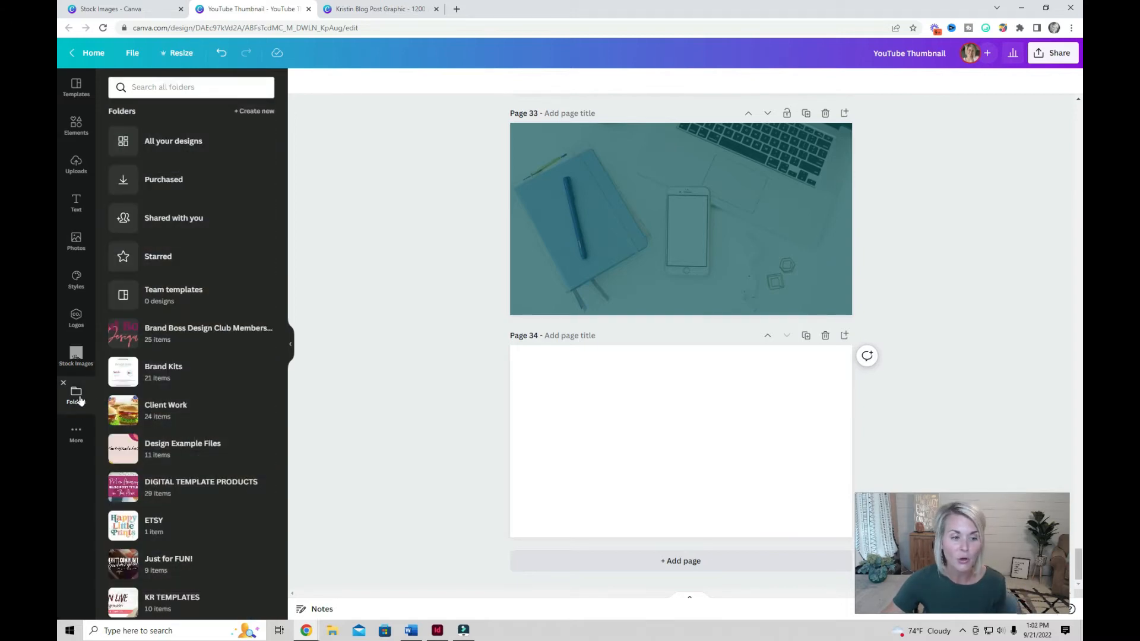
click(75, 395)
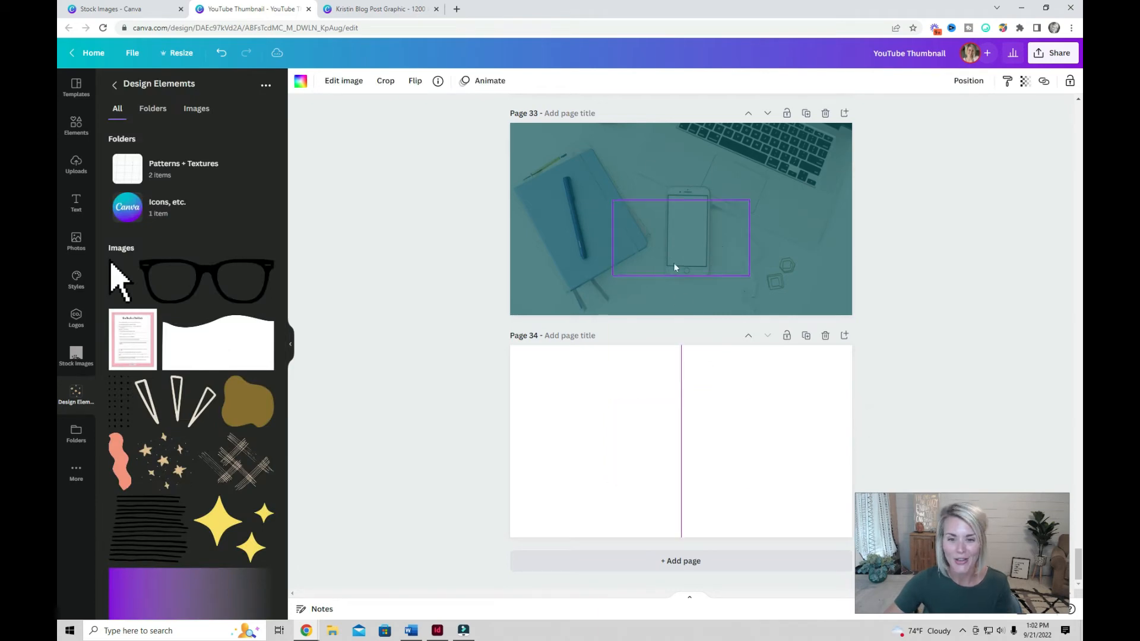
scroll(up, 3)
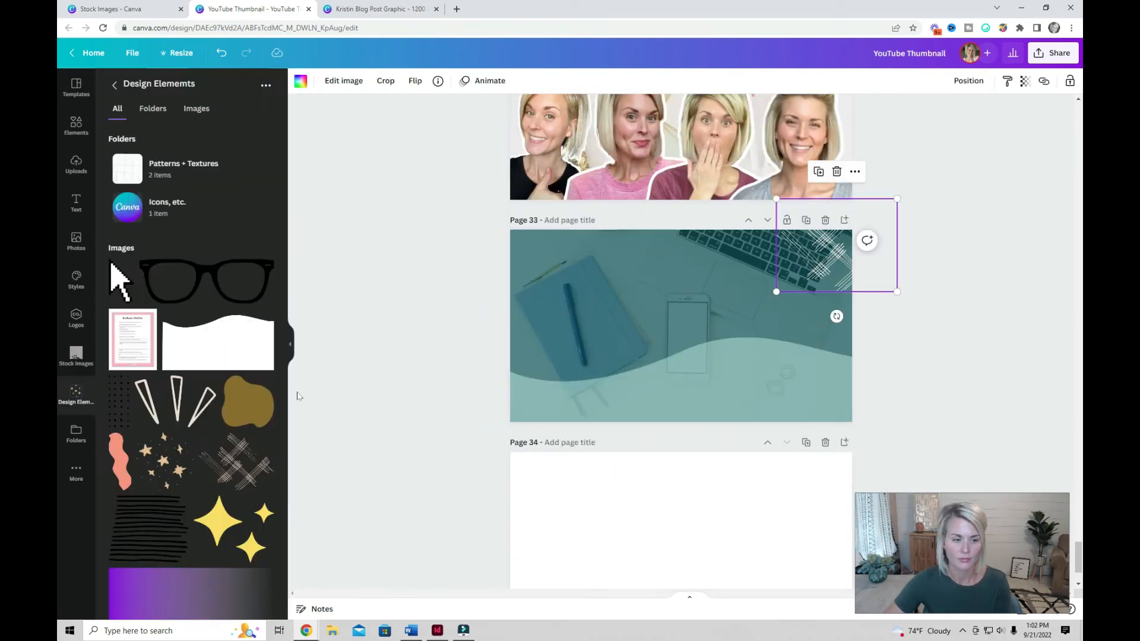
click(75, 432)
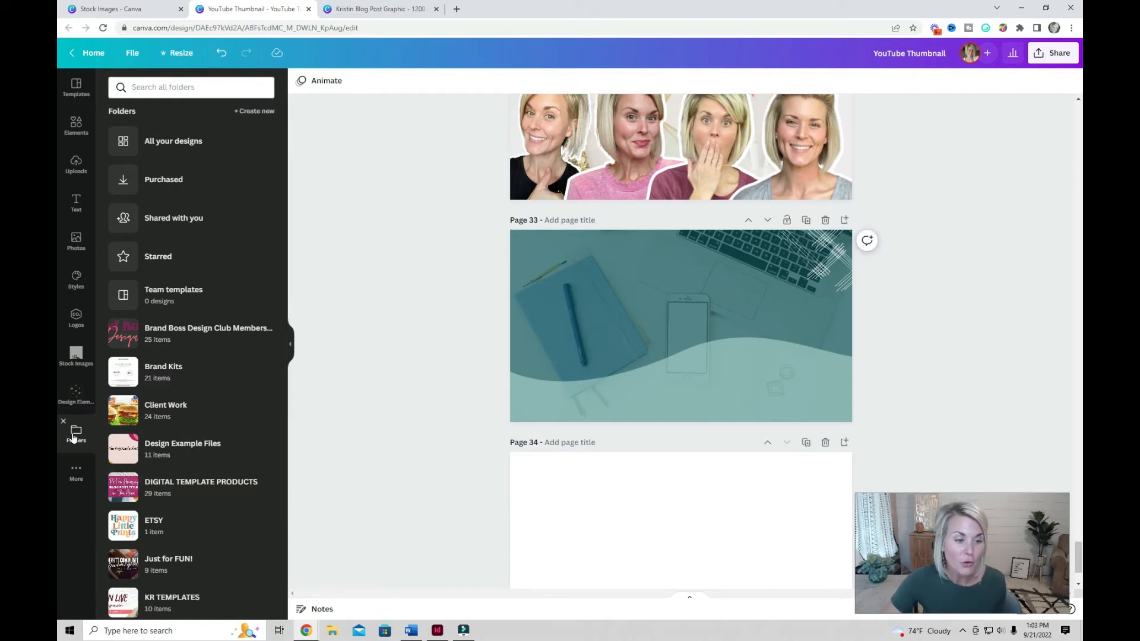
scroll(down, 3)
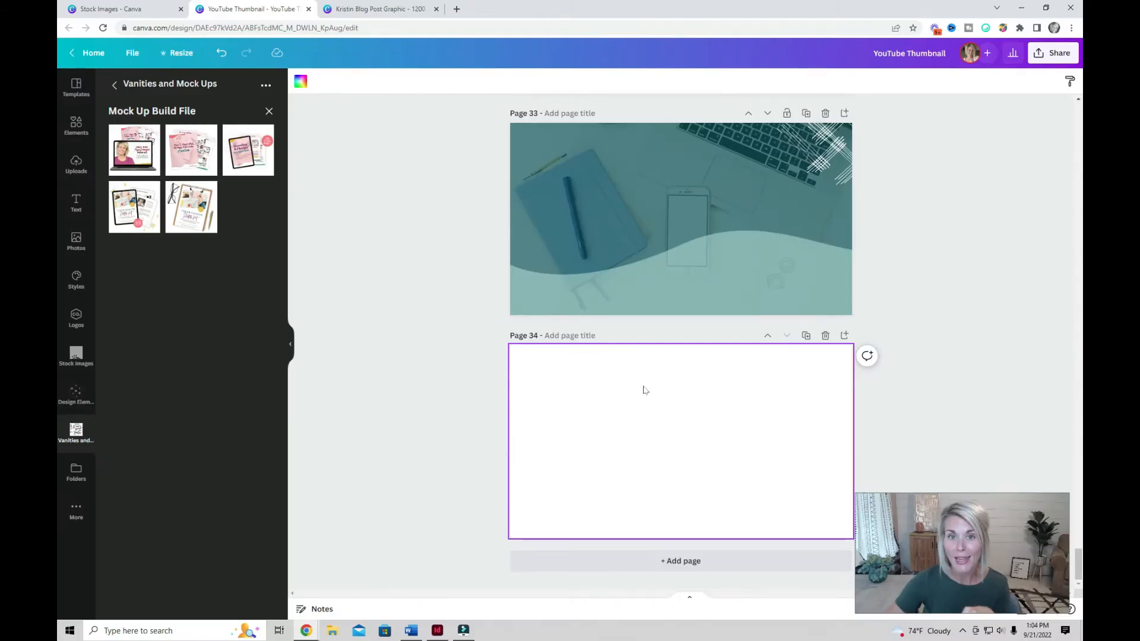
- Insert the Color Palette Starter Kit clipboard mock-up at page 33's right side
click(191, 207)
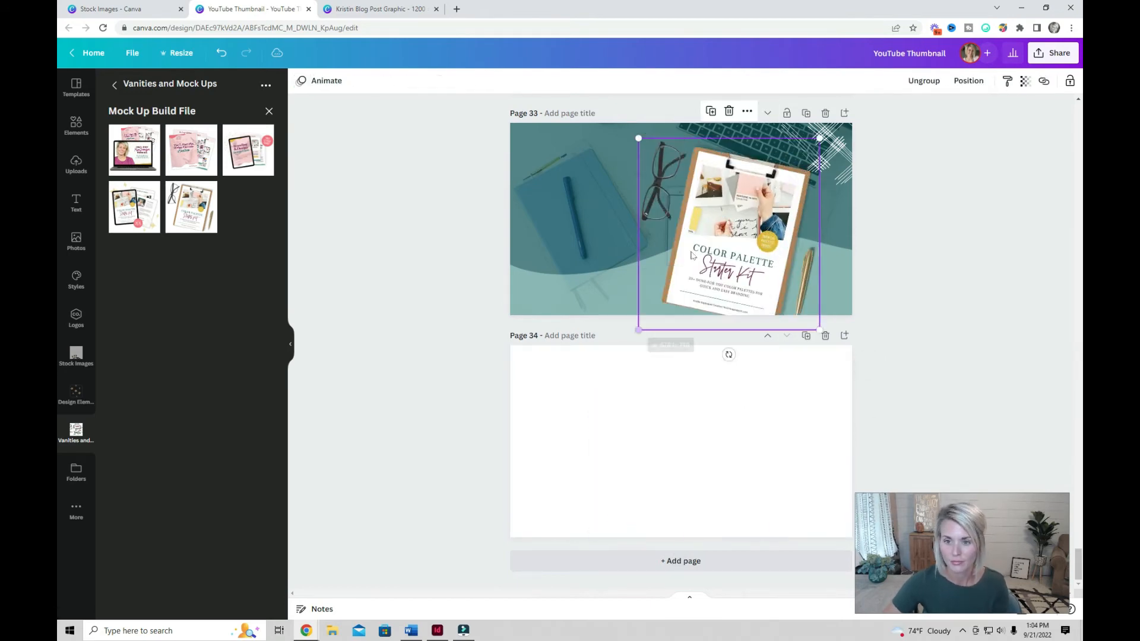
click(76, 469)
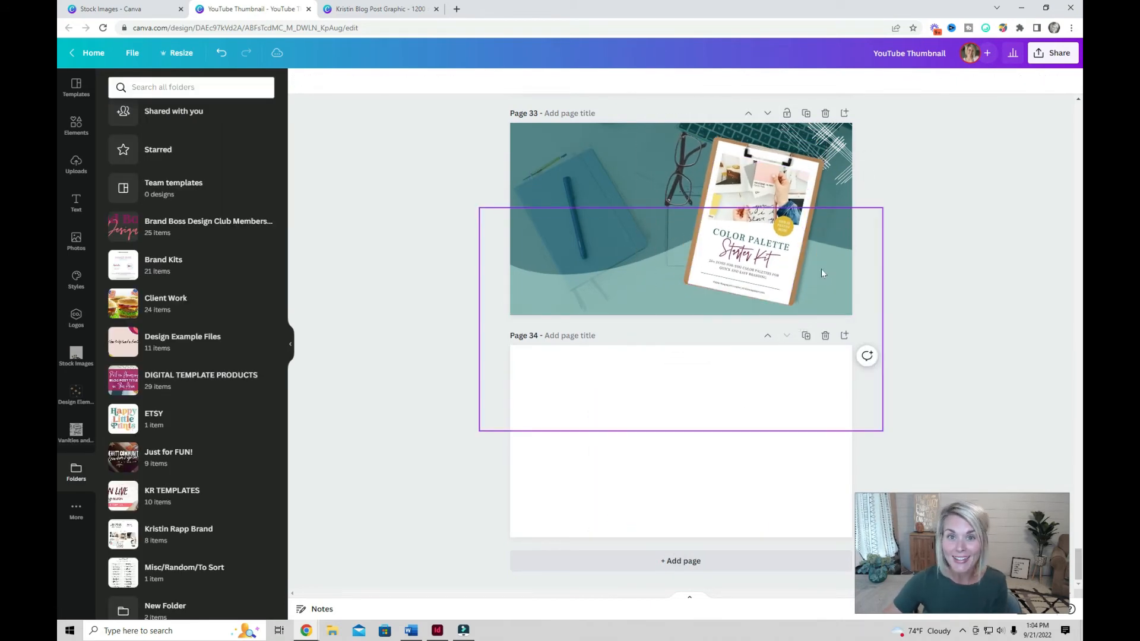
click(906, 267)
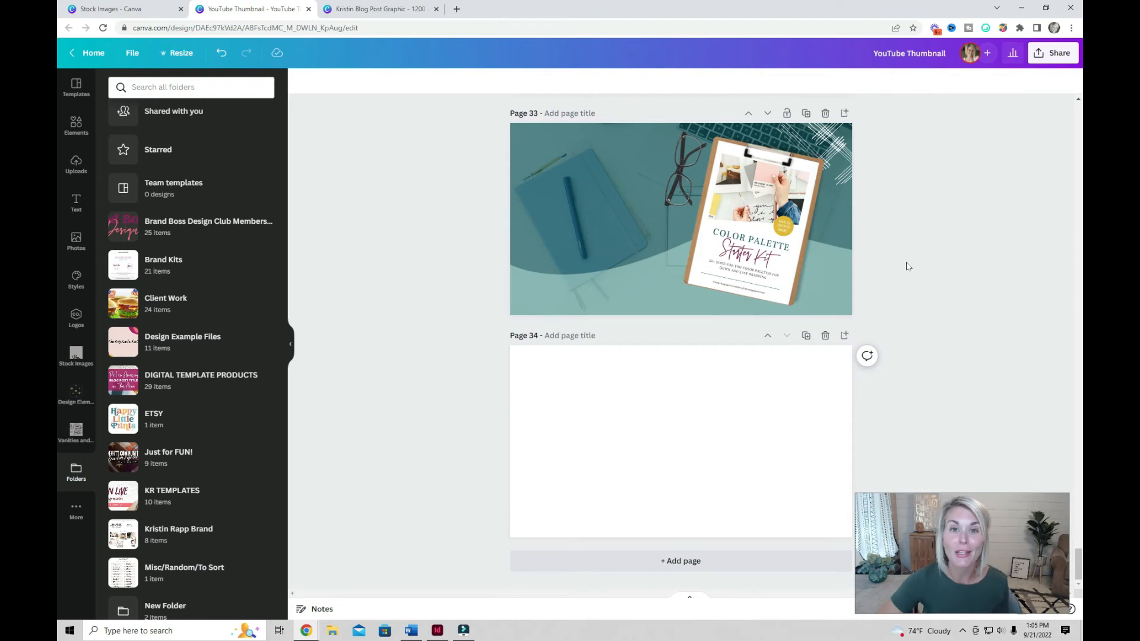
scroll(up, 3)
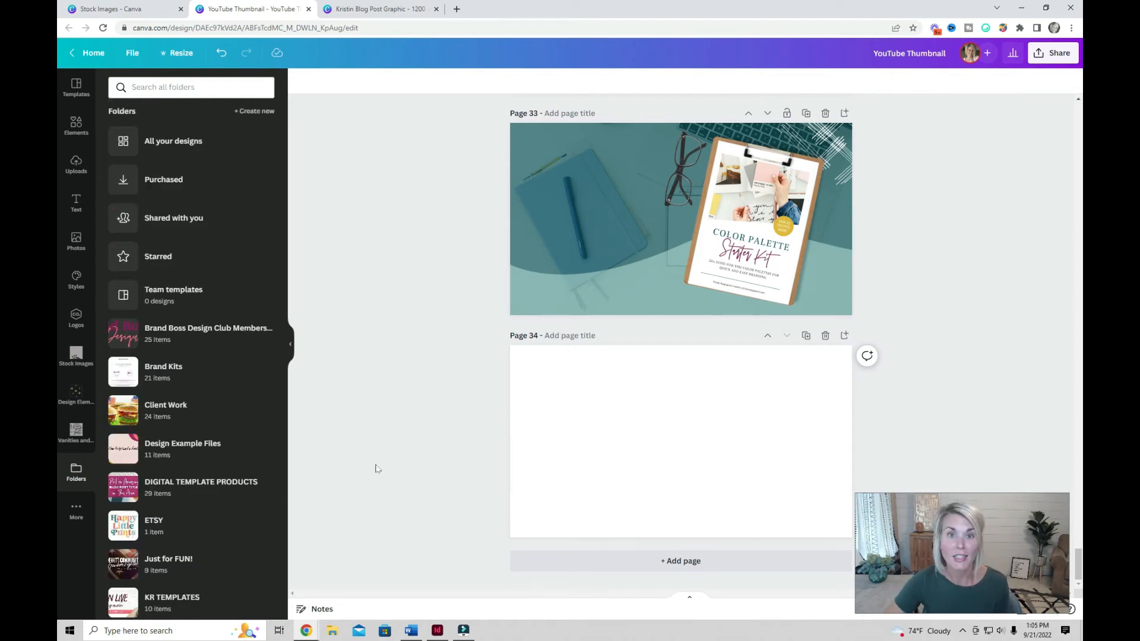
mouse_move(75, 356)
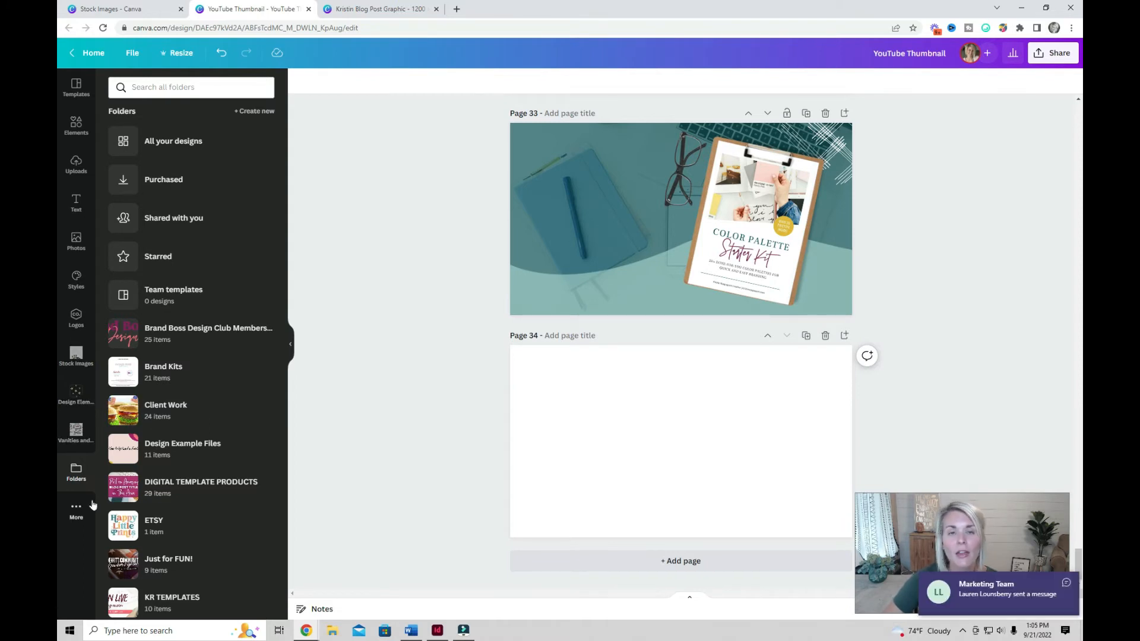
mouse_move(77, 507)
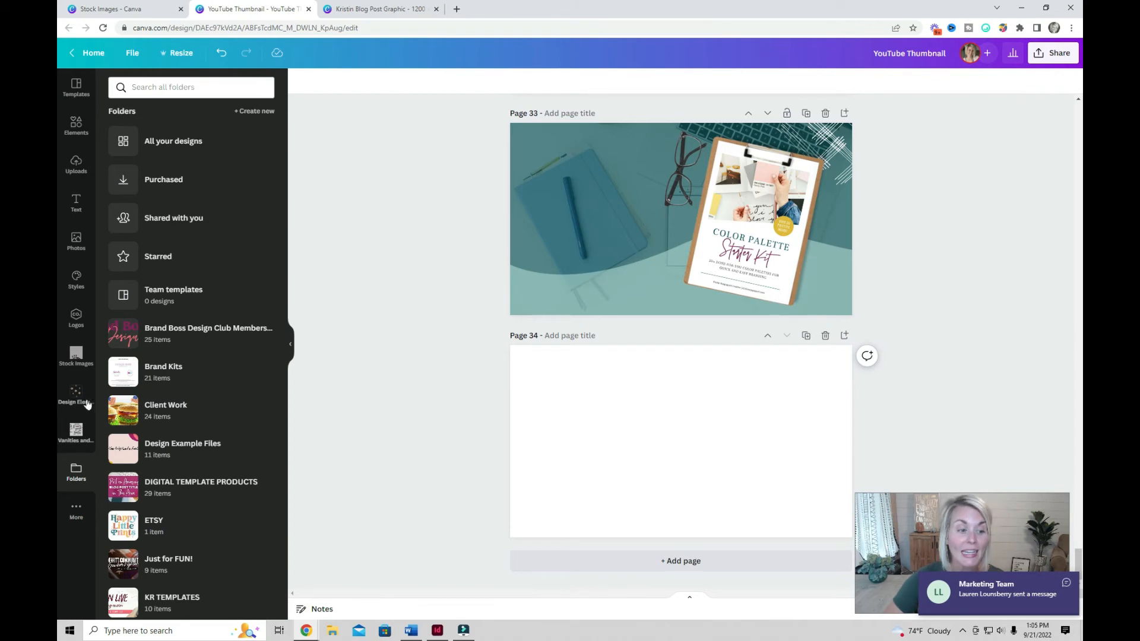
mouse_move(75, 429)
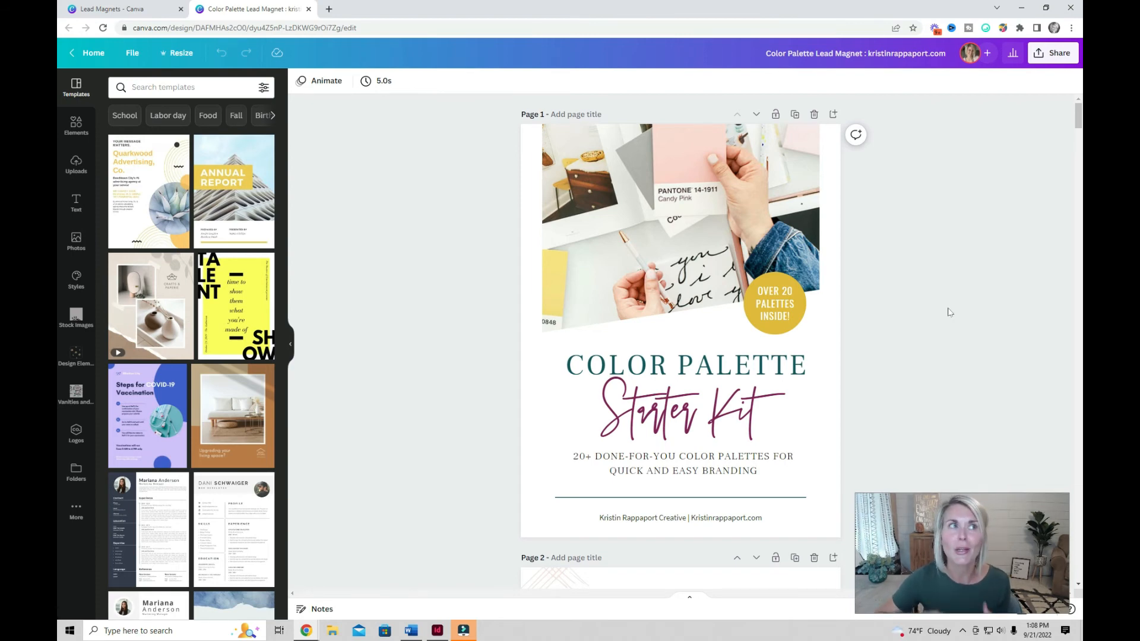
mouse_move(897, 275)
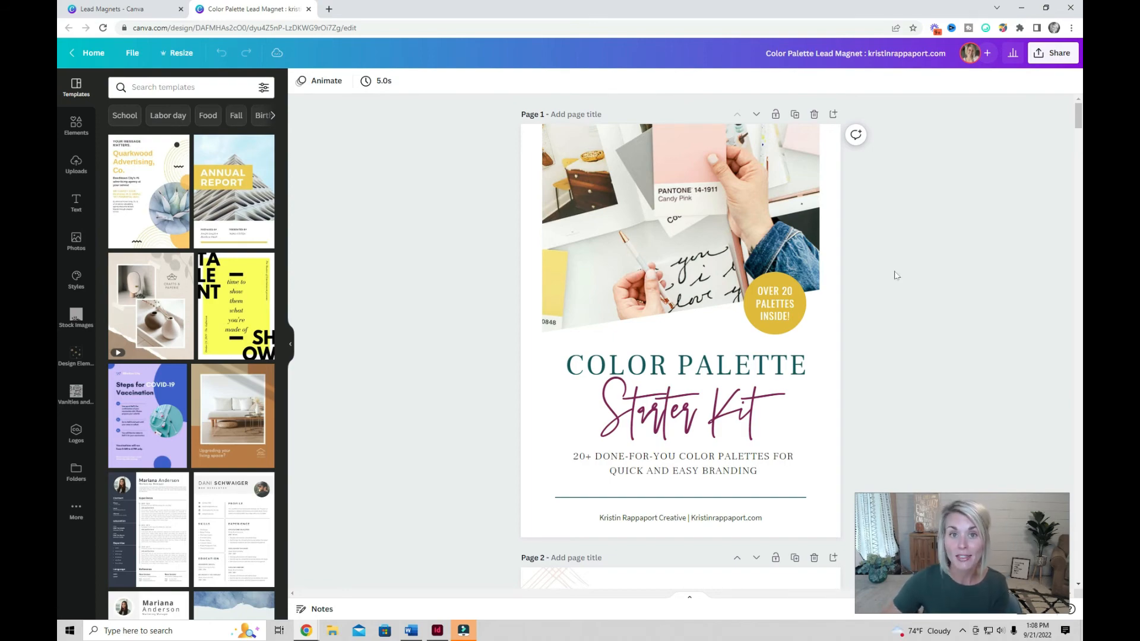
- Scroll through the lead magnet's Starter Kit cover and How It Works pages, selecting the heading block
scroll(down, 3)
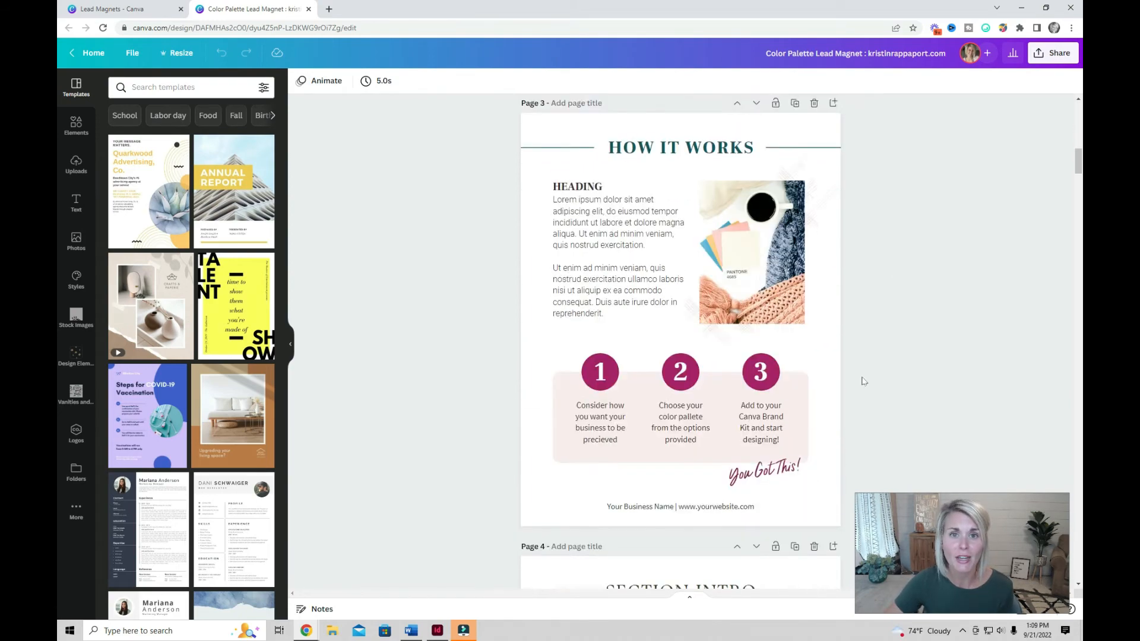
scroll(down, 3)
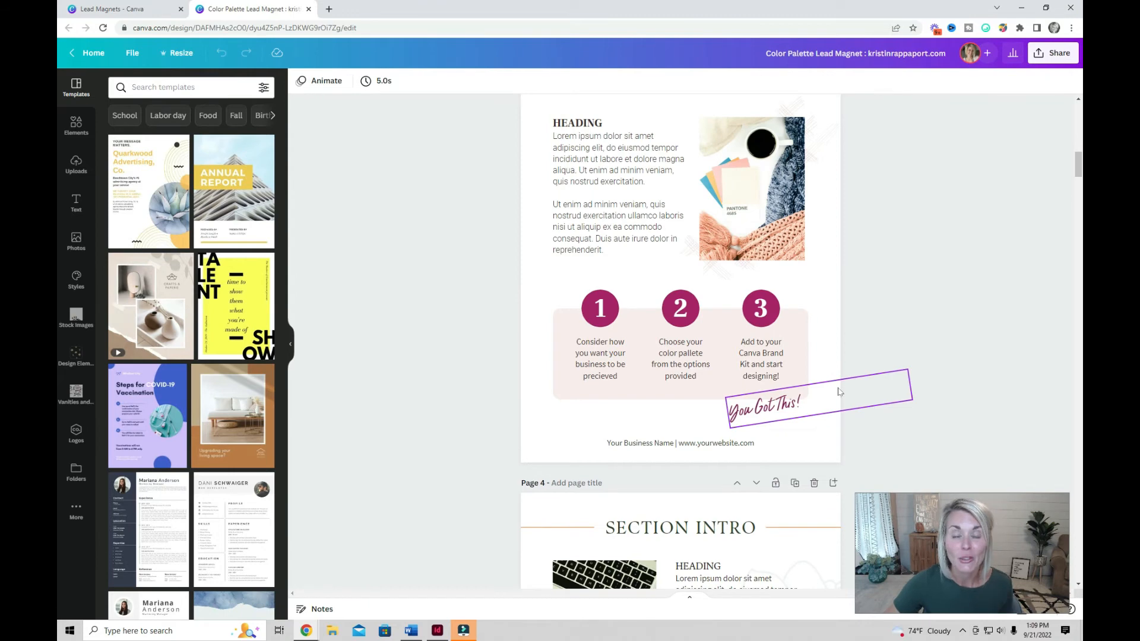
click(618, 189)
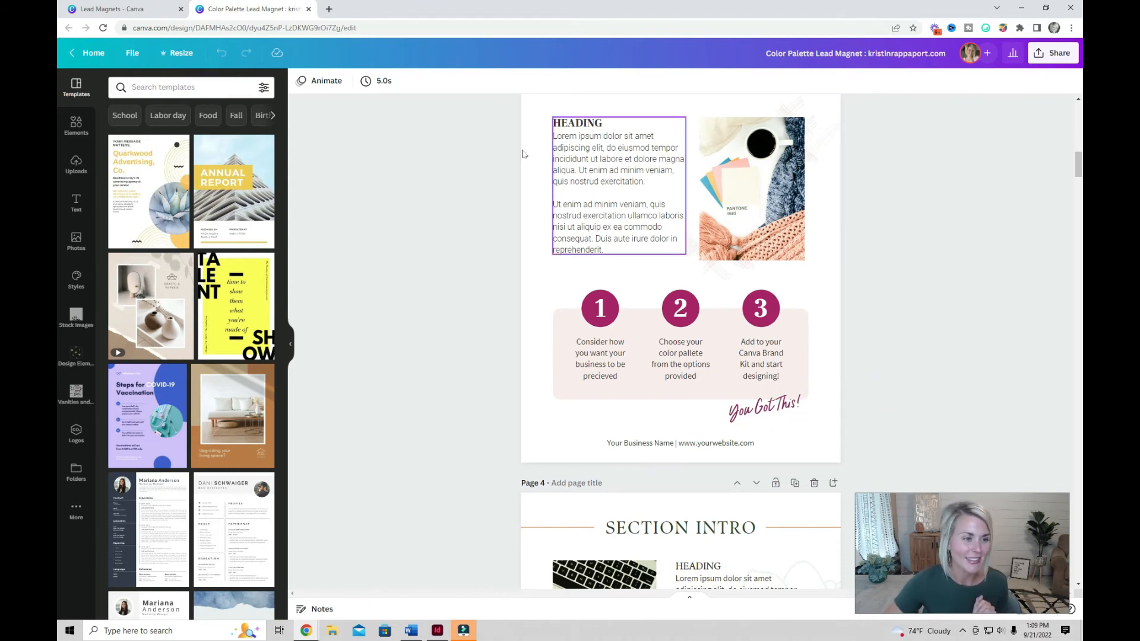
scroll(up, 3)
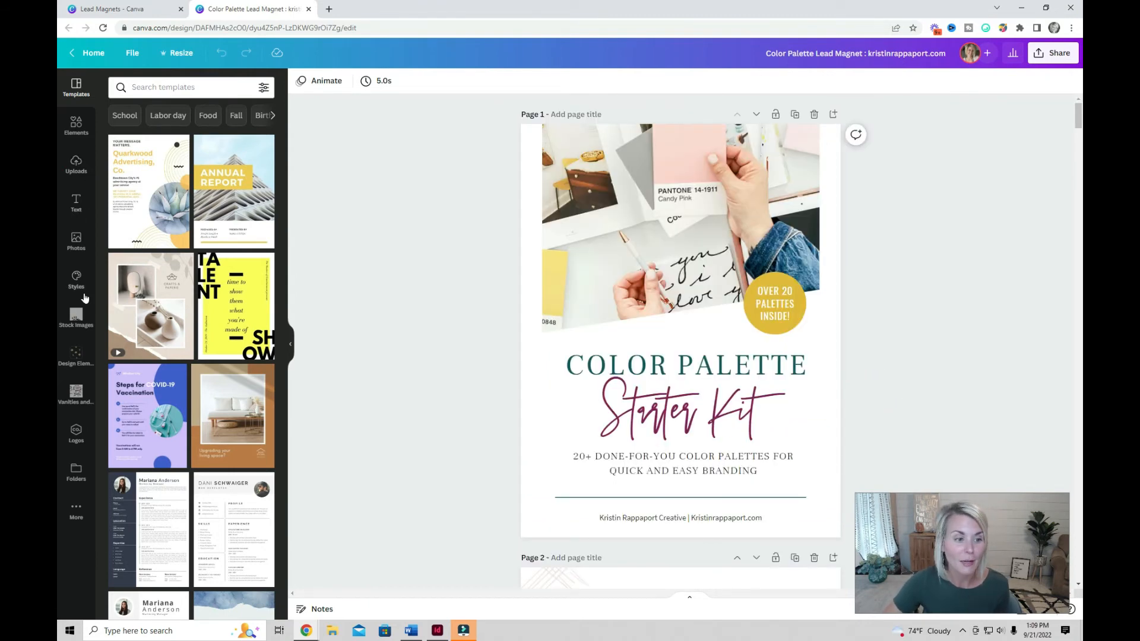
mouse_move(76, 282)
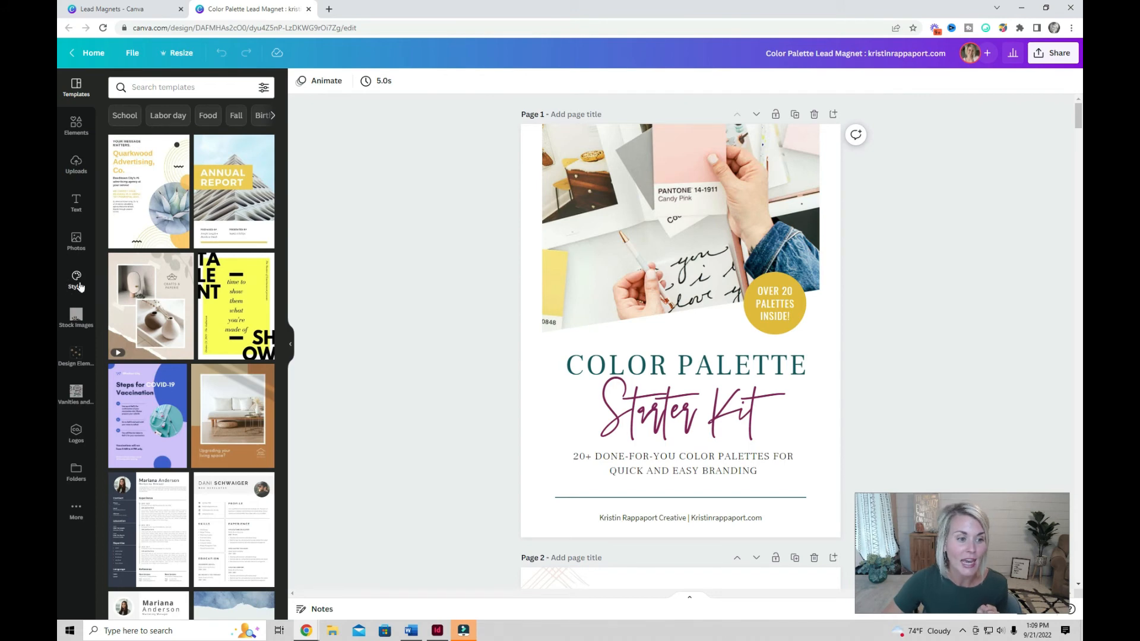
- Apply the brand kit's Frank Ruhl Libre font set from Styles to the cover
click(75, 280)
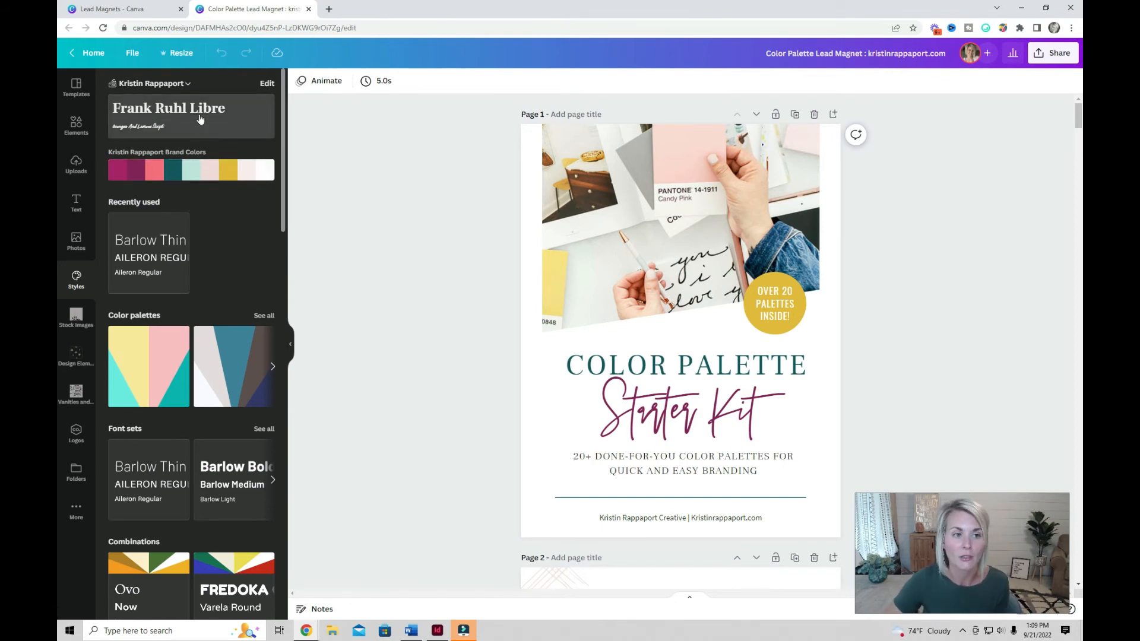
click(191, 169)
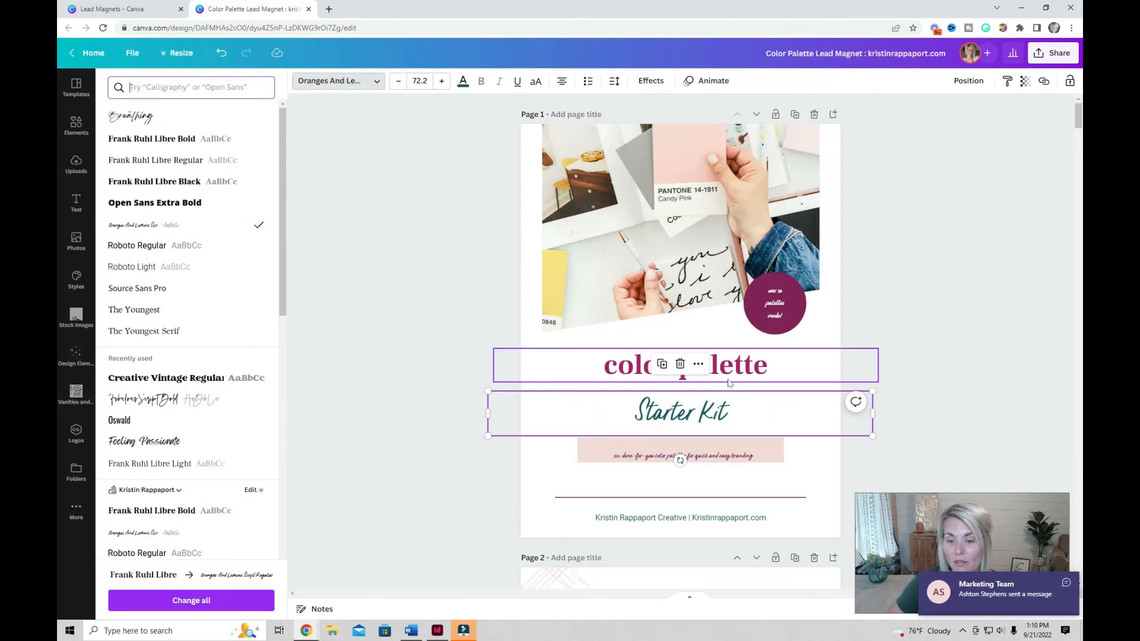
- Make the title Frank Ruhl Libre Bold and select the Starter Kit script
click(151, 138)
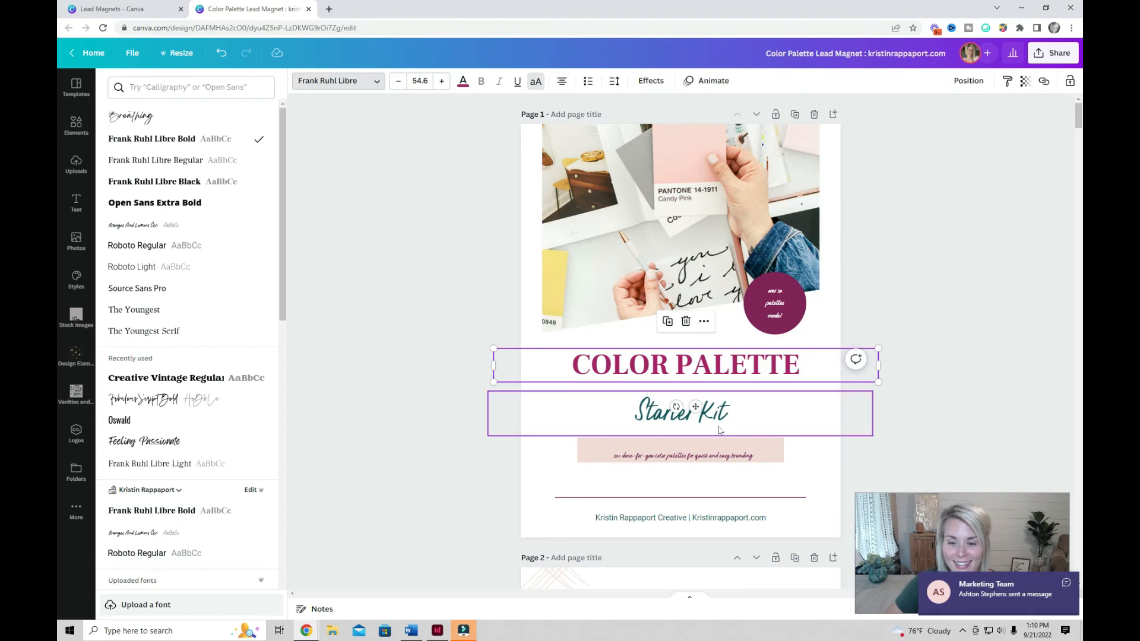
click(143, 225)
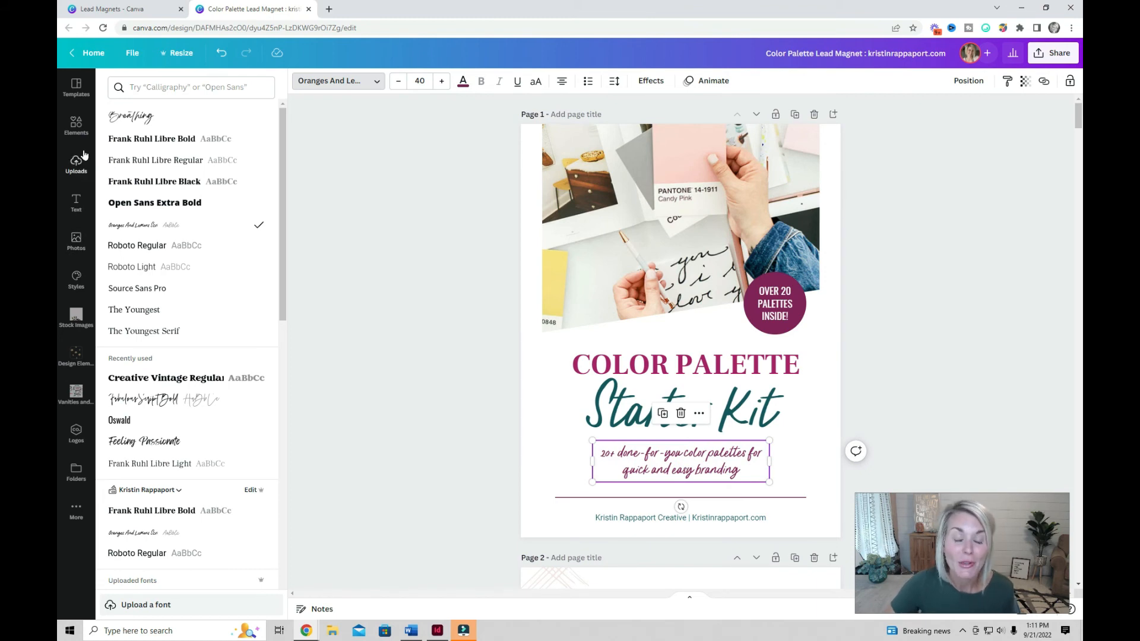
mouse_move(76, 159)
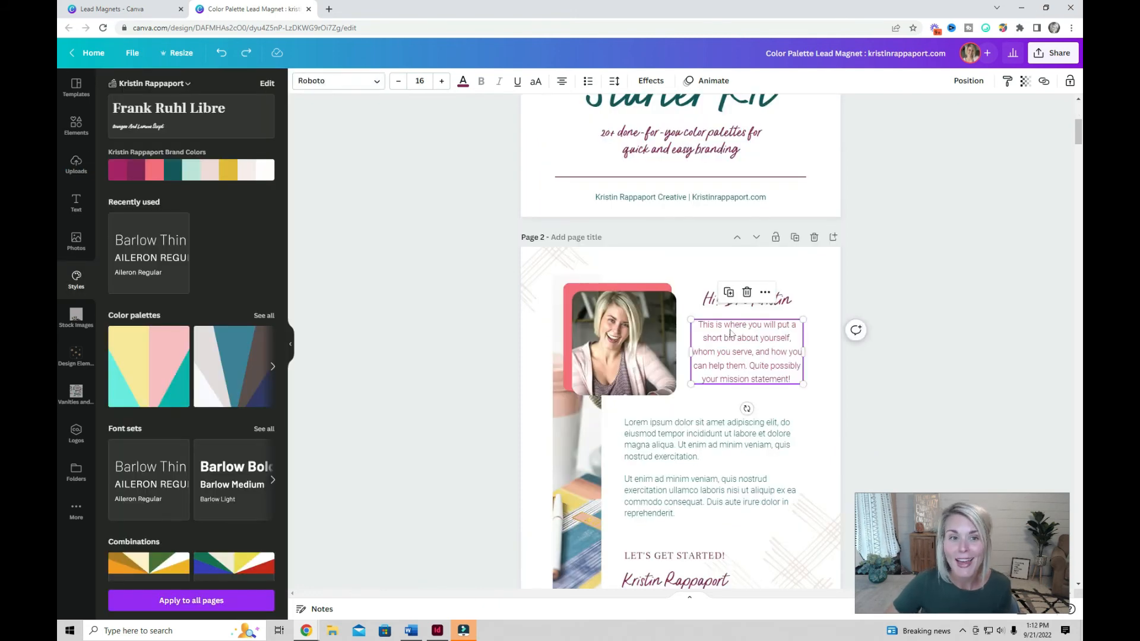
- Recolour the page 5 checklist ticks with the coral pink brand colour
click(541, 190)
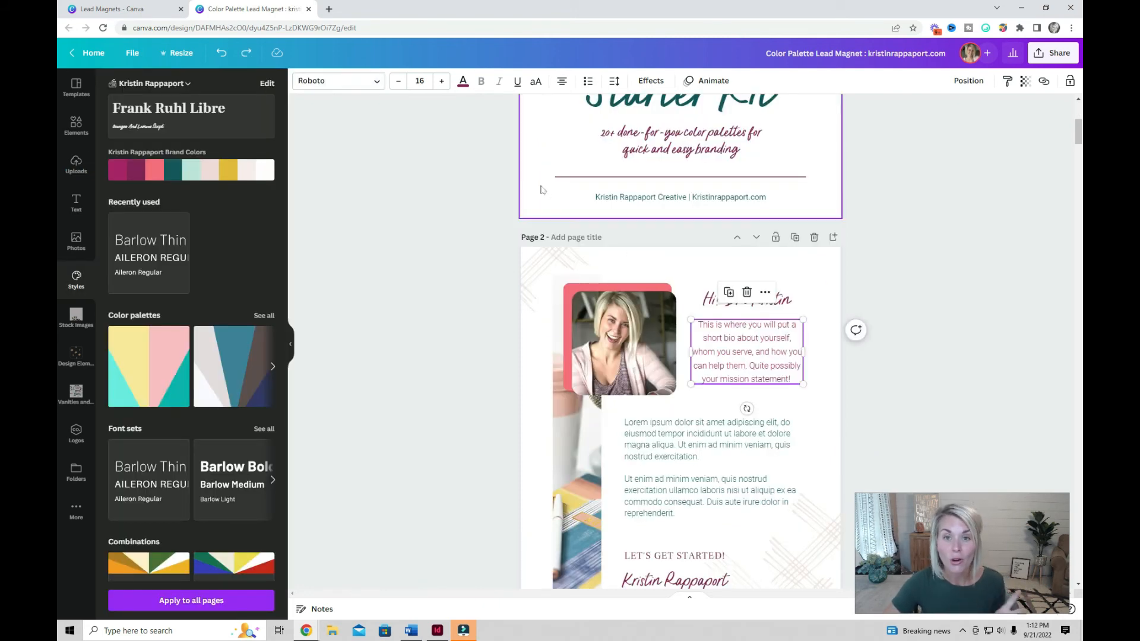
click(462, 81)
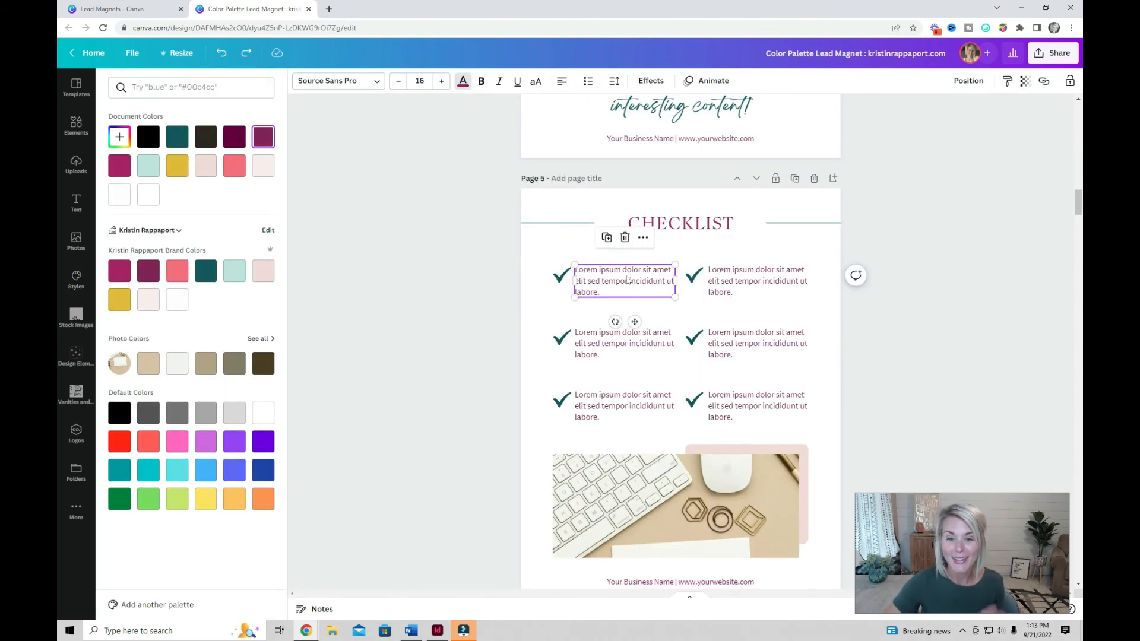
click(119, 413)
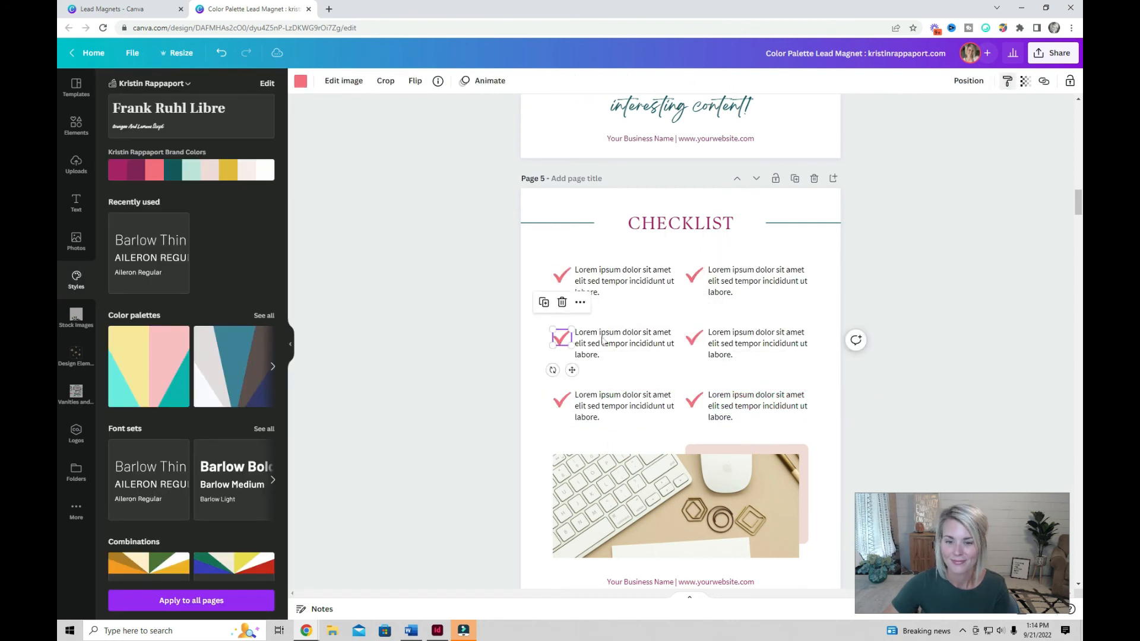
click(970, 356)
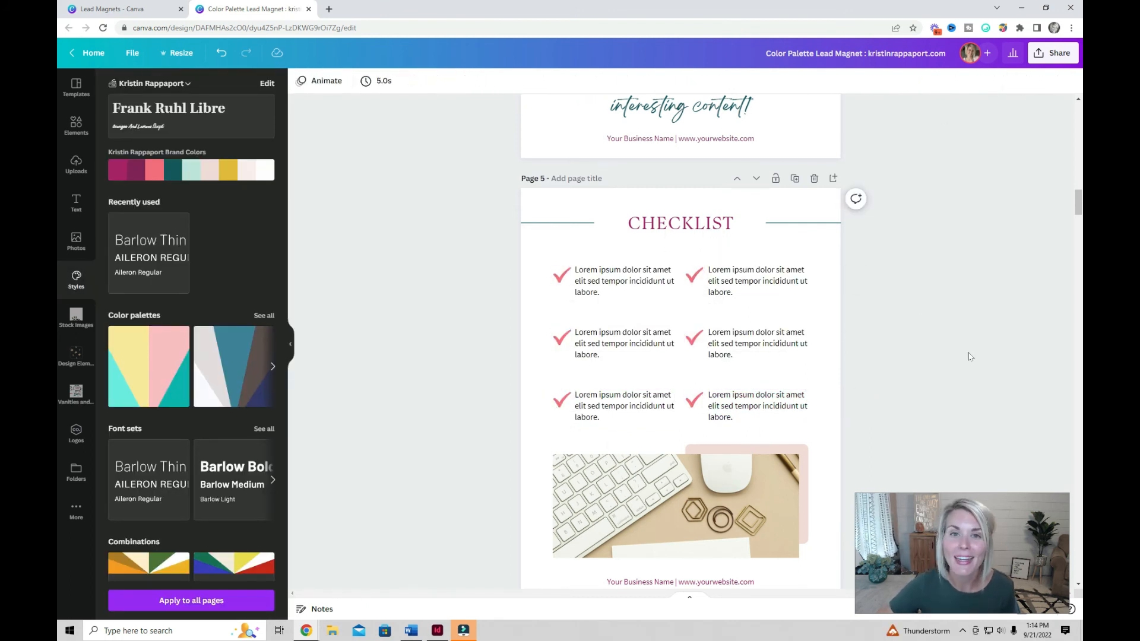